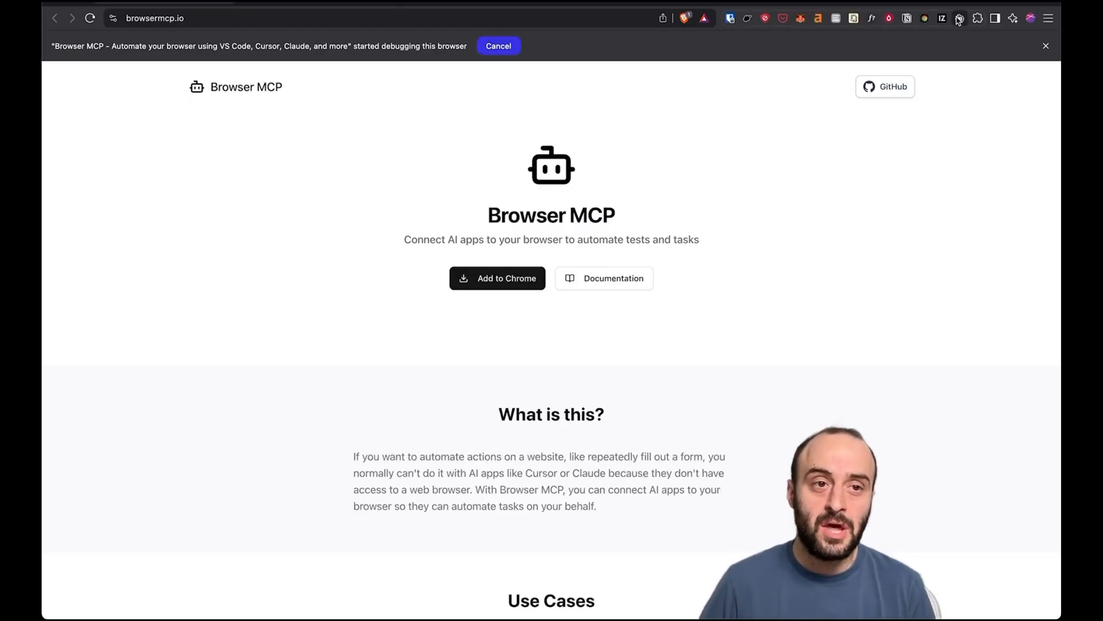
Step: Browse the Browser MCP docs welcome page and review the Set up MCP server instructions
click(958, 18)
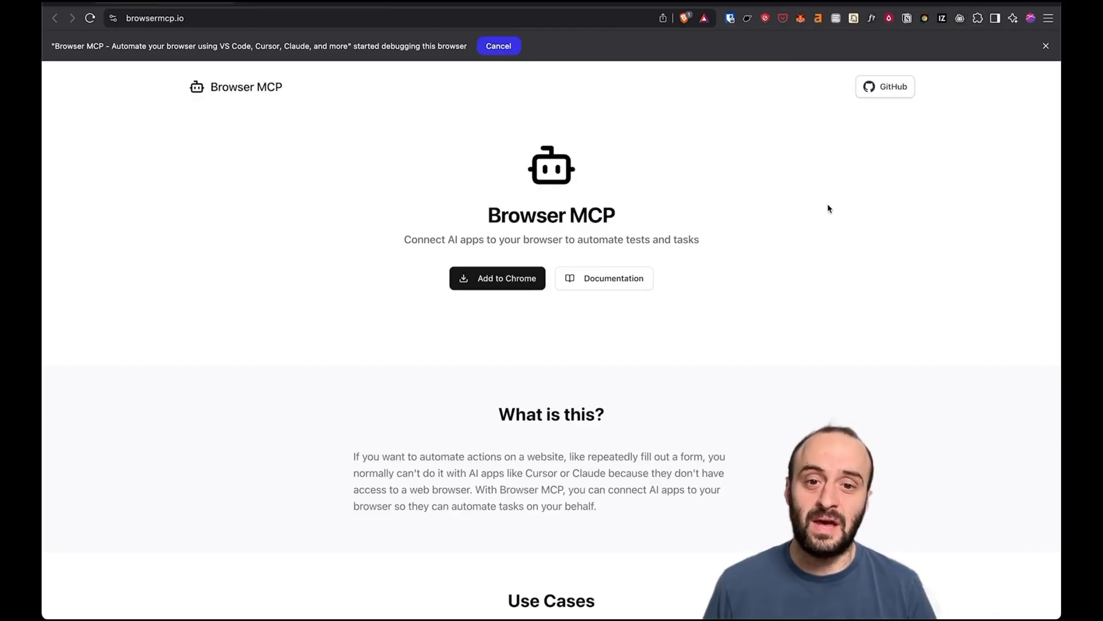
scroll(down, 3)
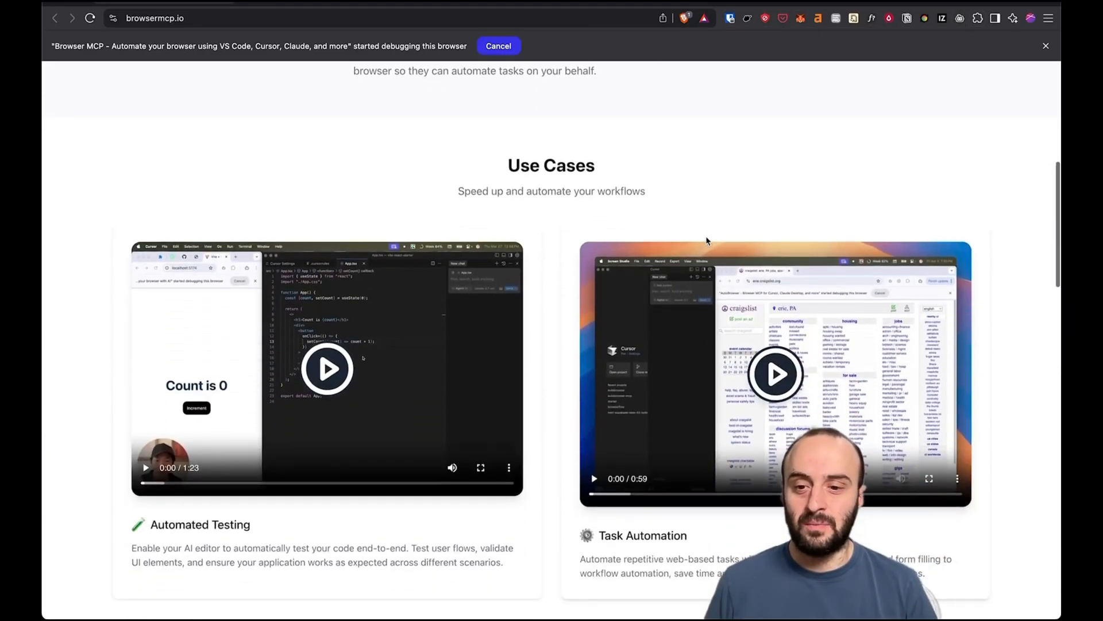
scroll(down, 3)
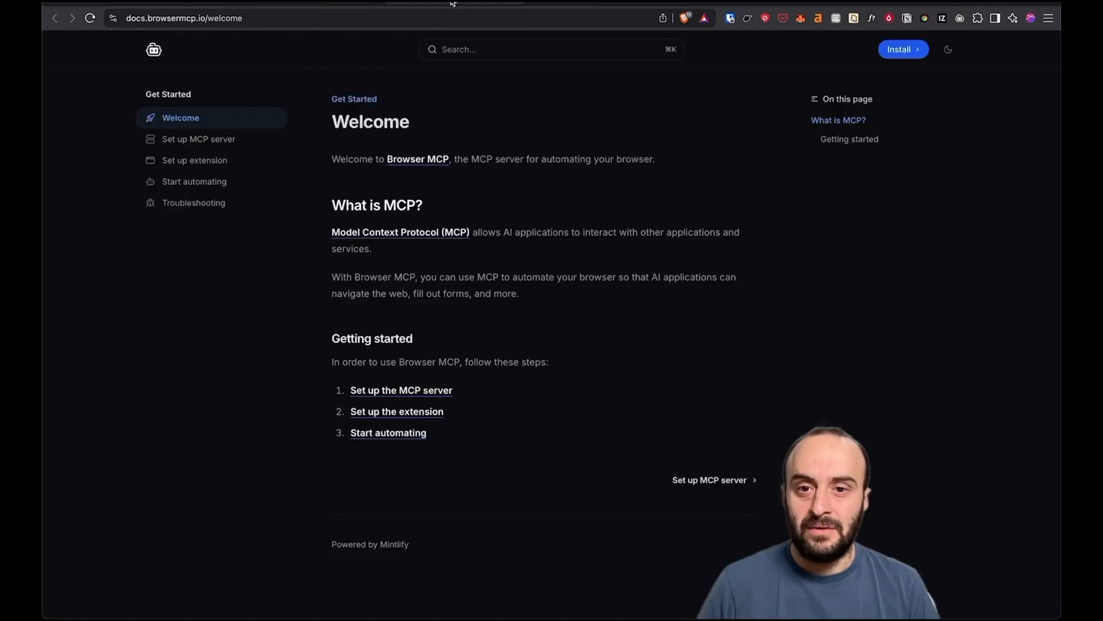
mouse_move(503, 400)
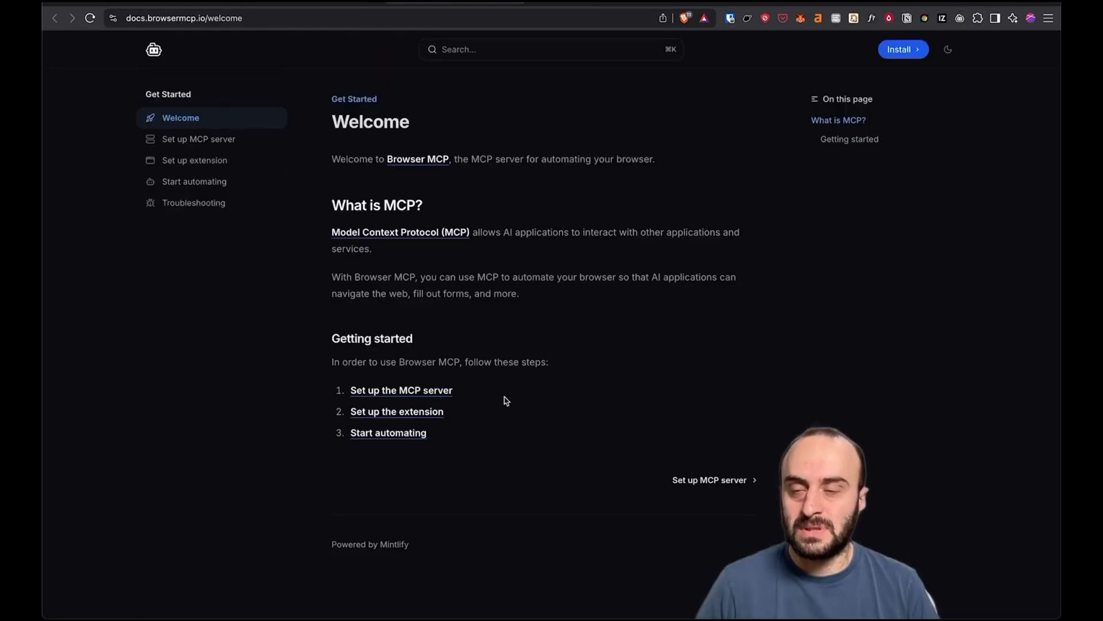
mouse_move(127, 49)
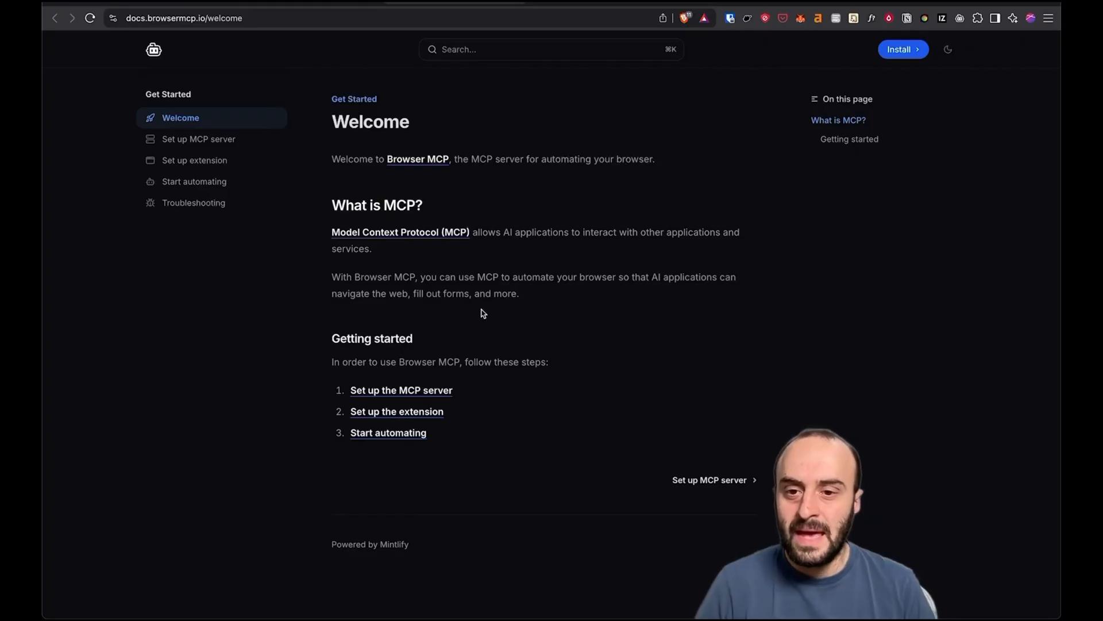
mouse_move(401, 390)
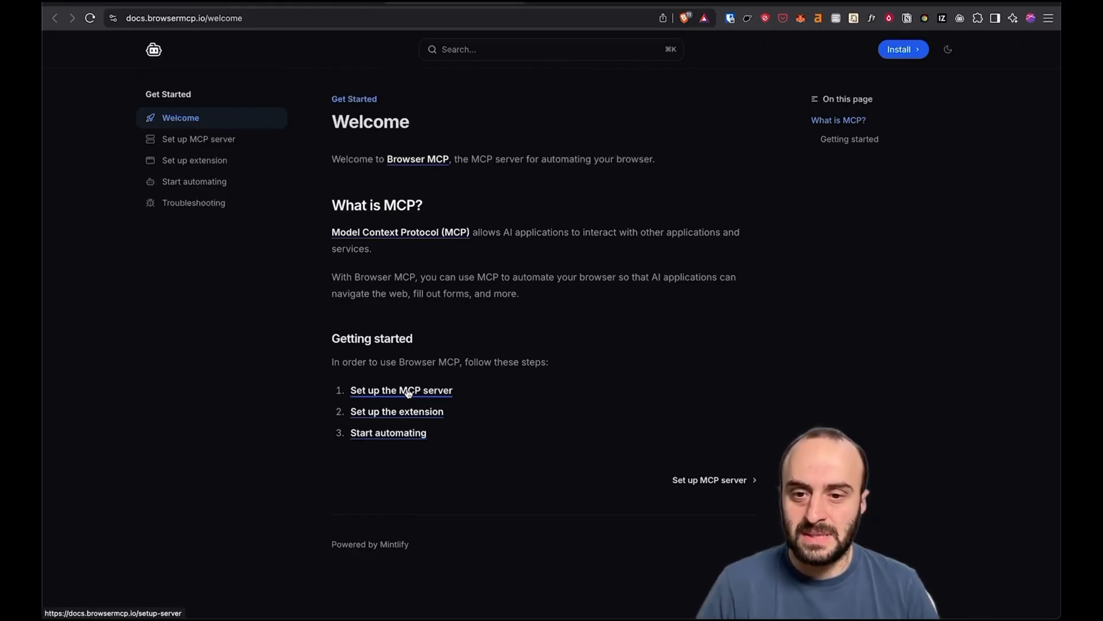
click(401, 390)
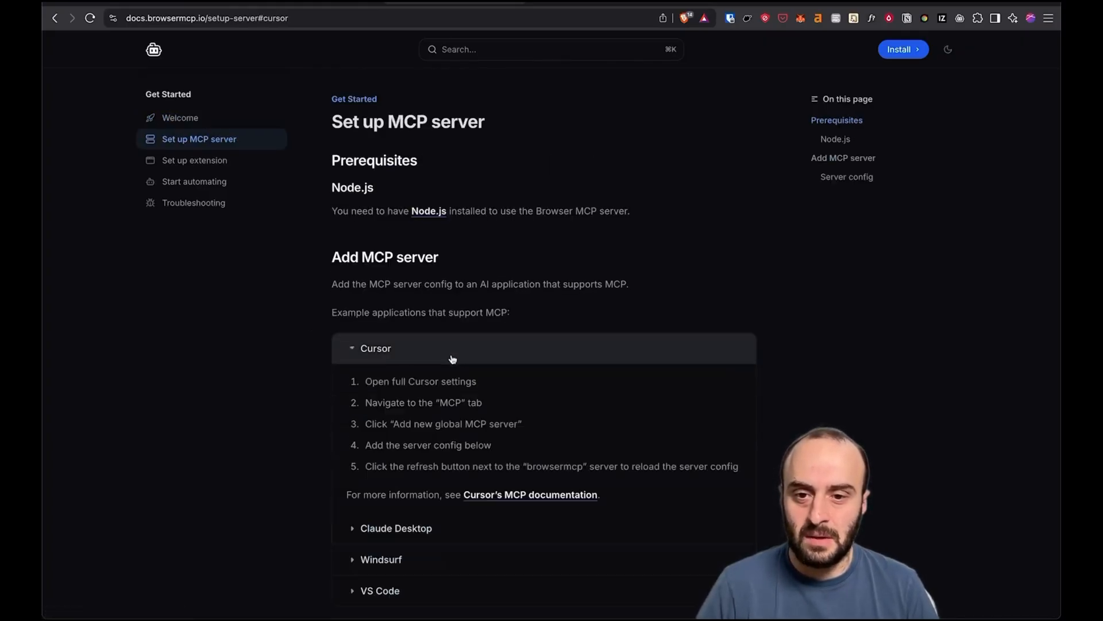
scroll(down, 3)
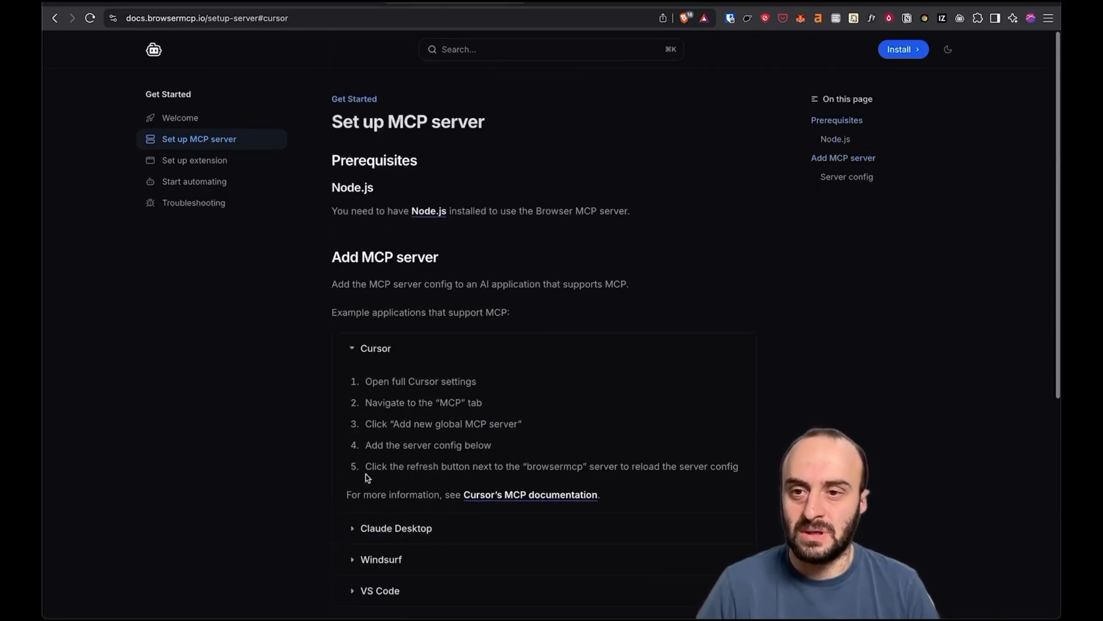
mouse_move(211, 119)
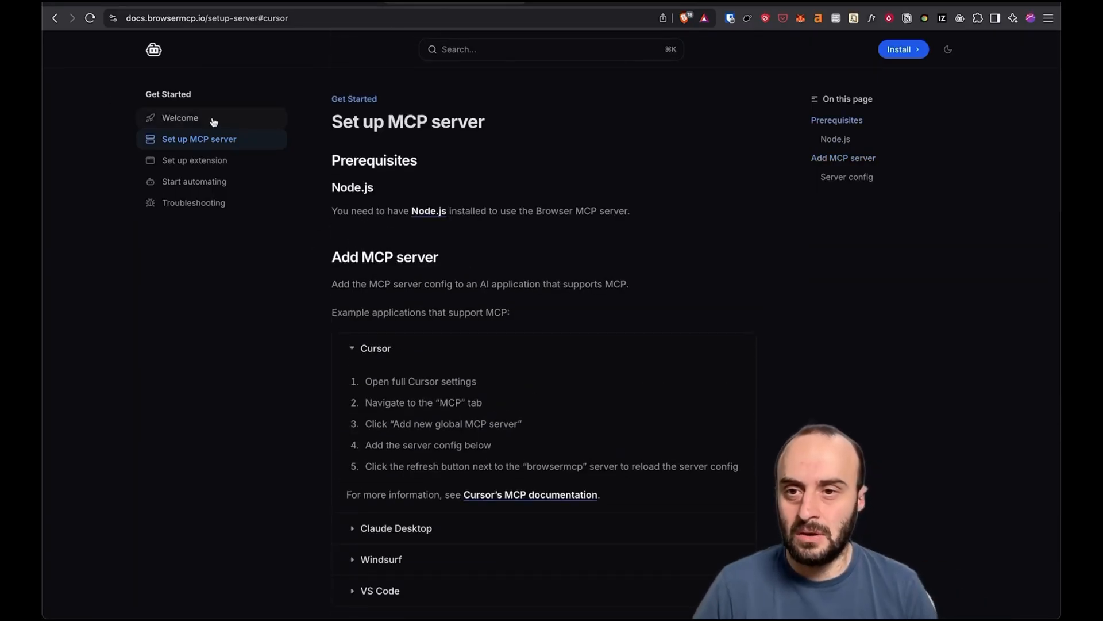
Step: Review the Set up extension instructions, then reach the Start automating guide with its sample test command
click(195, 160)
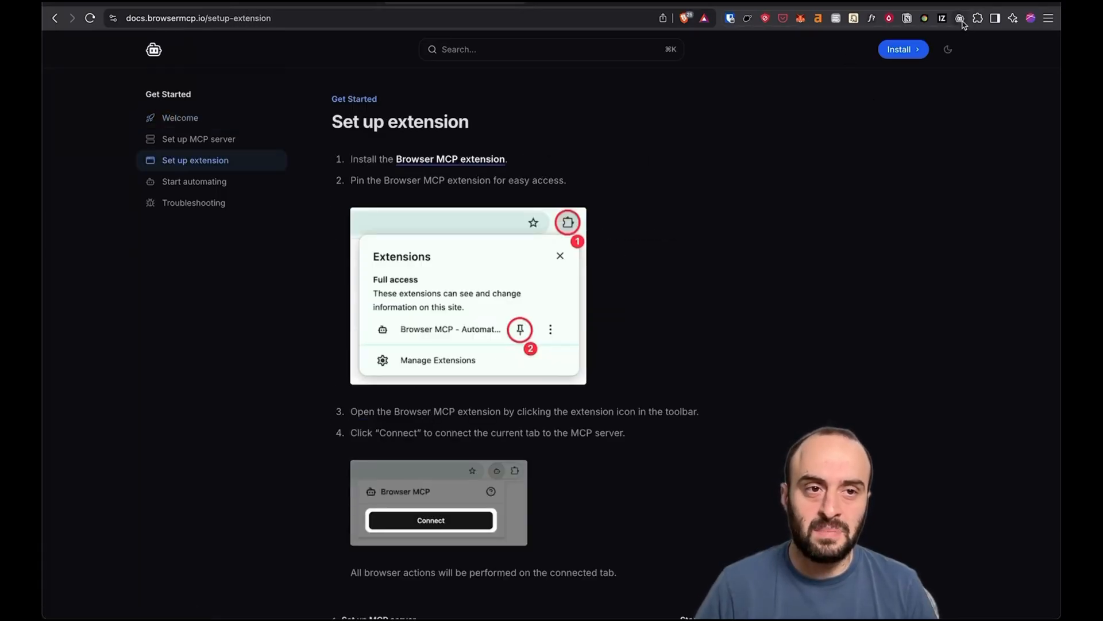
scroll(down, 3)
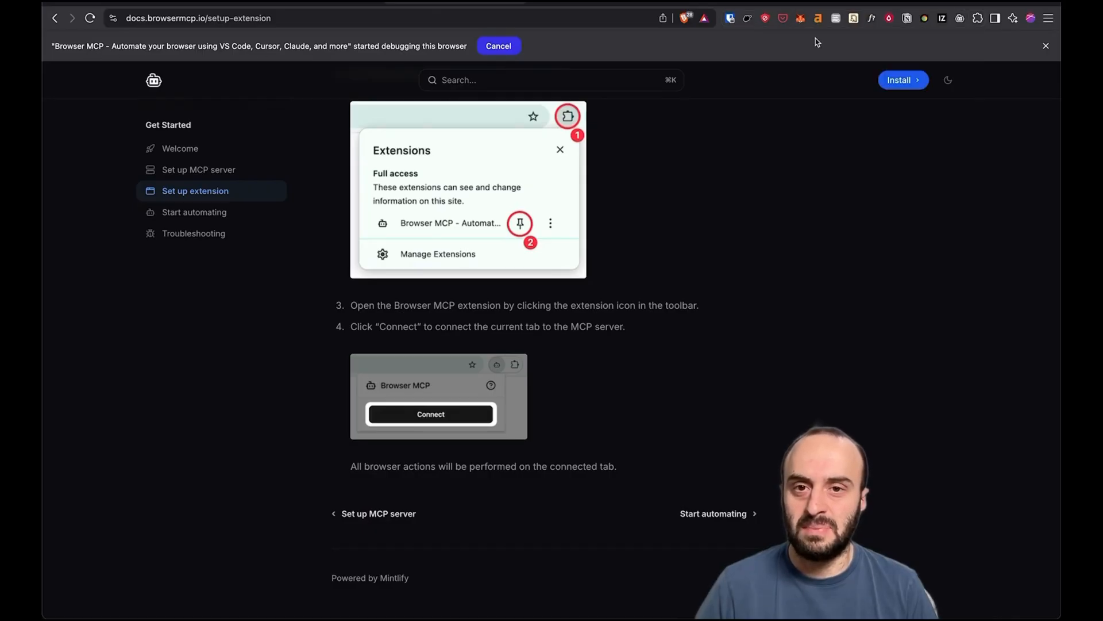
click(181, 148)
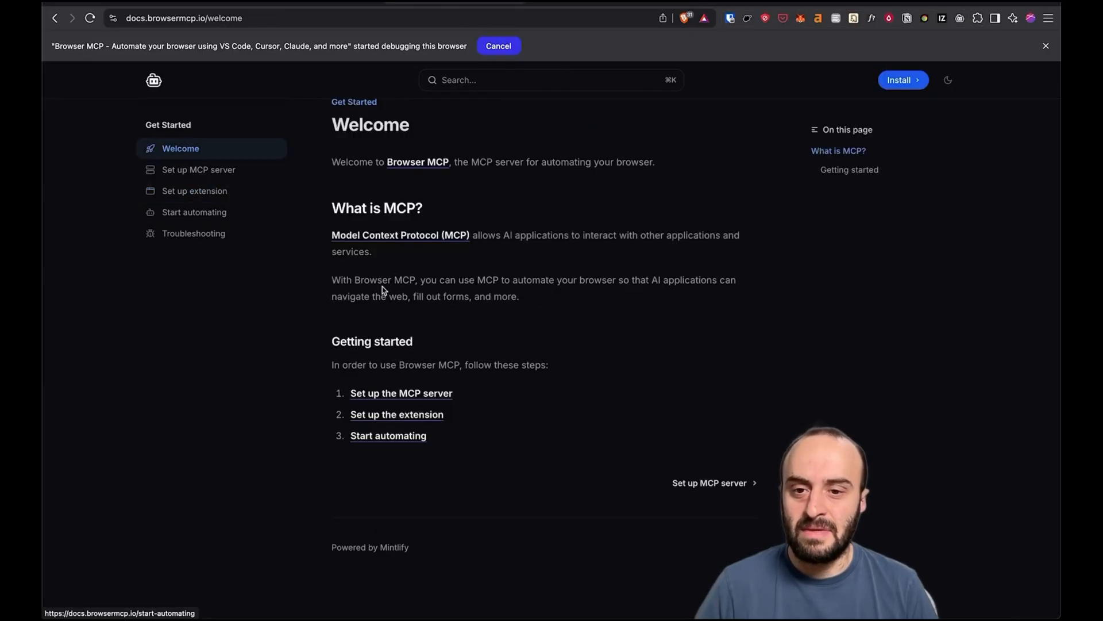
click(193, 211)
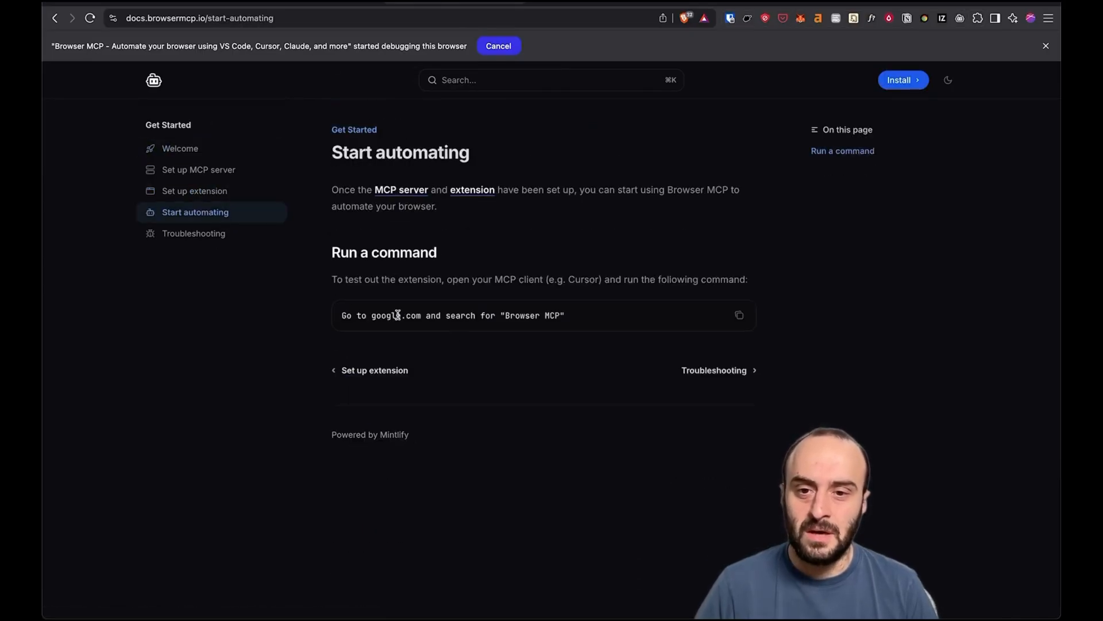
mouse_move(859, 199)
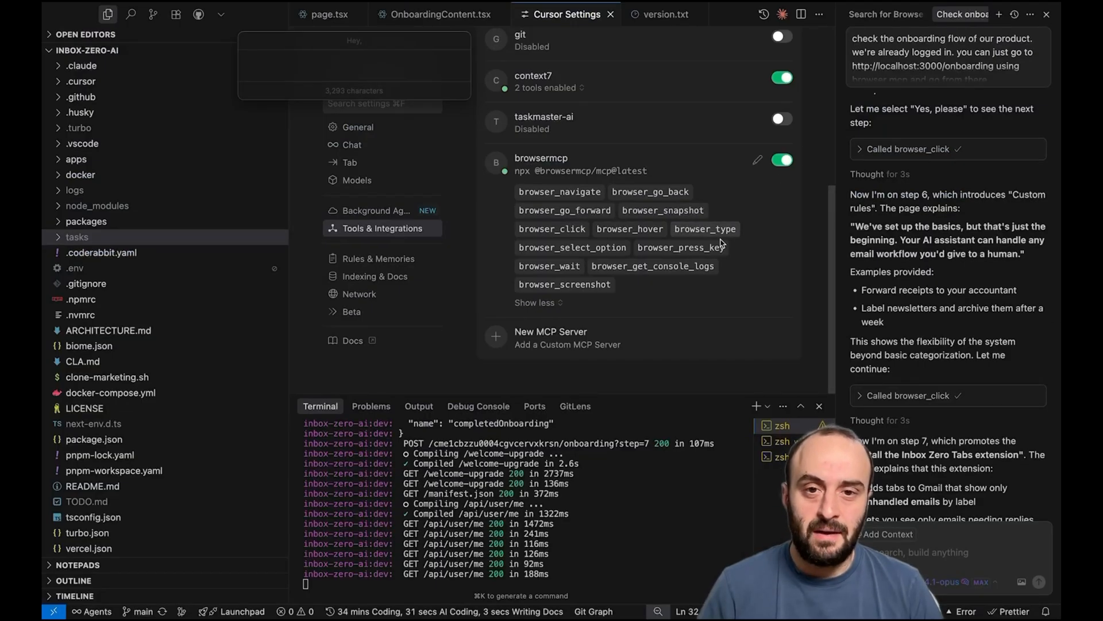
mouse_move(560, 192)
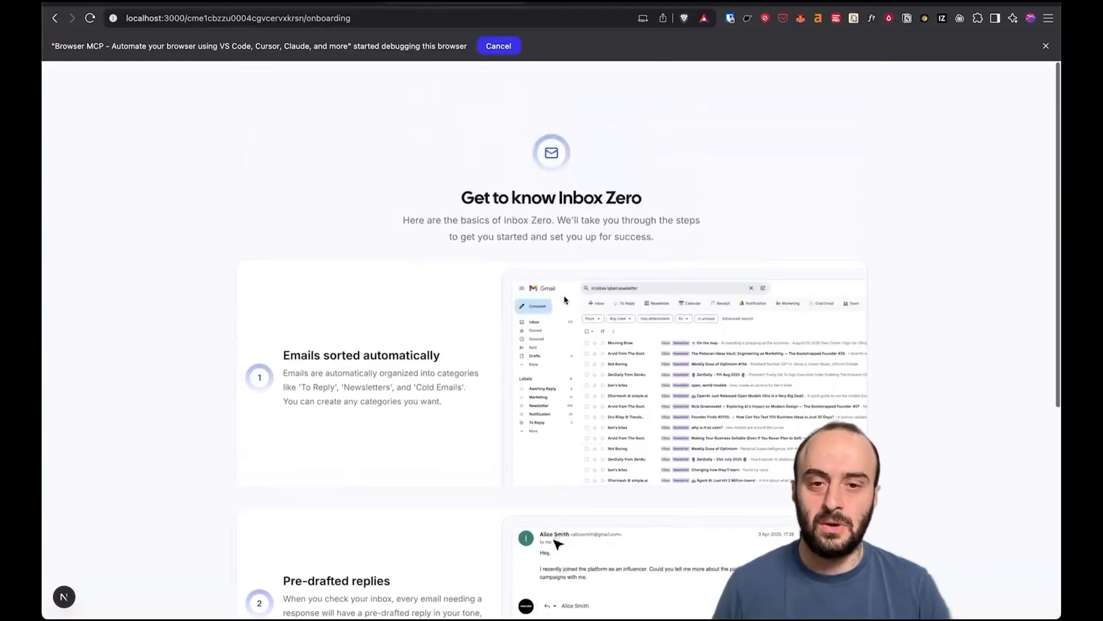
Step: Follow the agent's progress as Inbox Zero onboarding reaches the role selection step
scroll(down, 3)
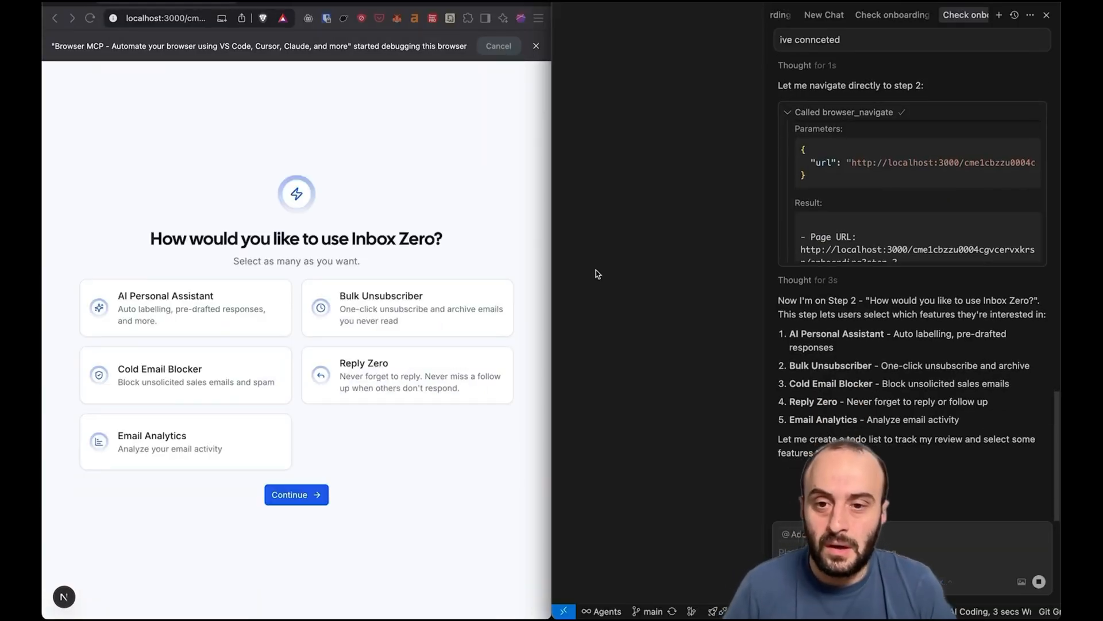
scroll(down, 3)
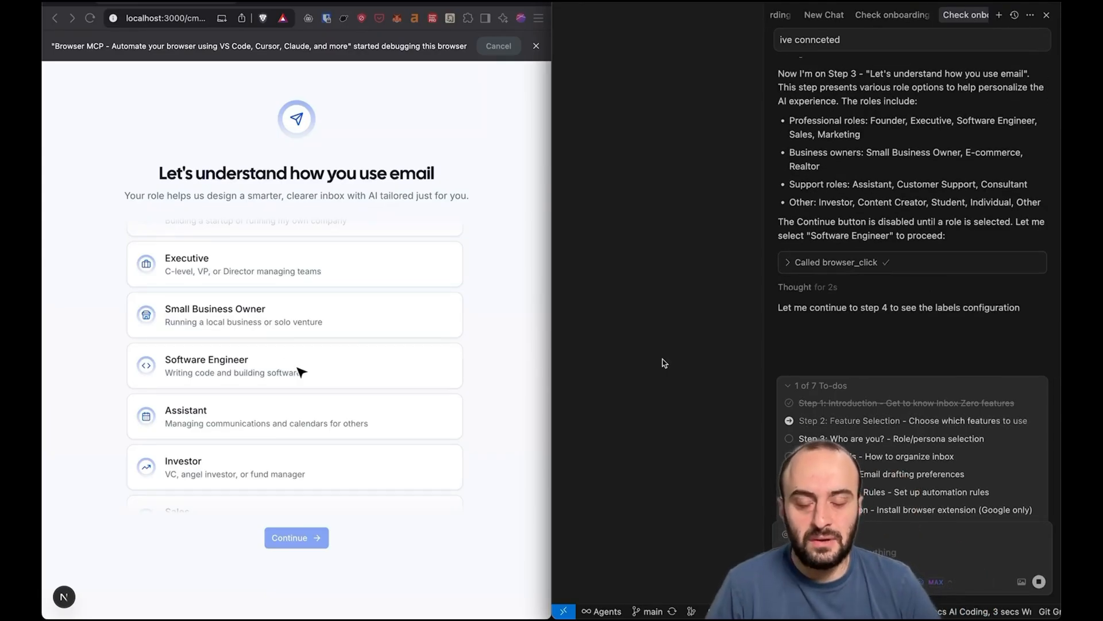
Step: Choose Software Engineer as the email role and follow onboarding to the Custom rules step
click(296, 536)
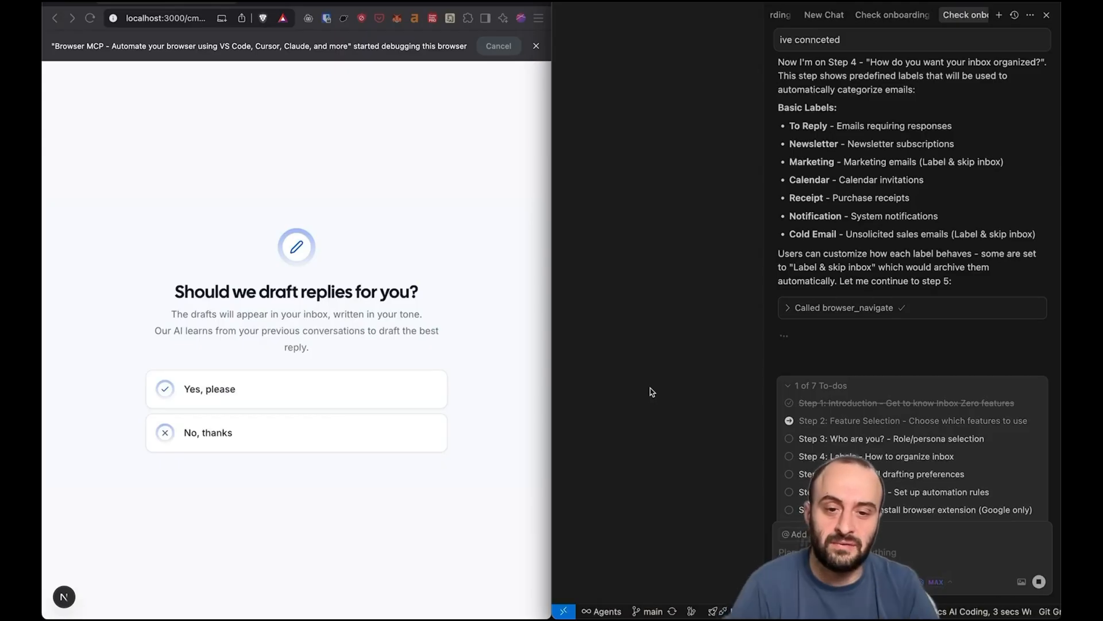
scroll(down, 3)
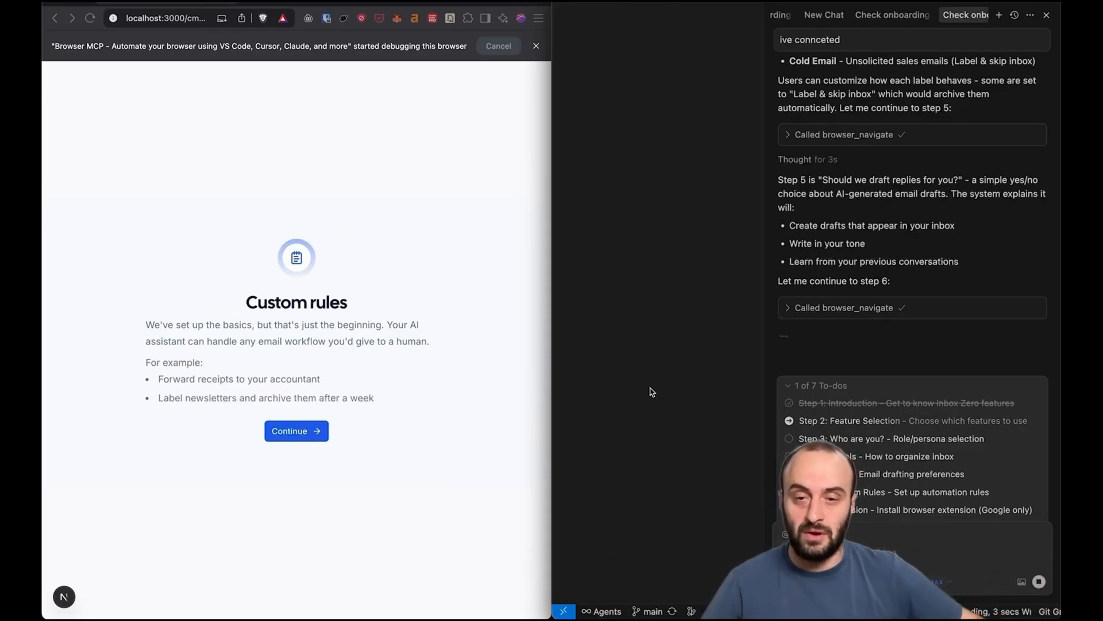
scroll(down, 3)
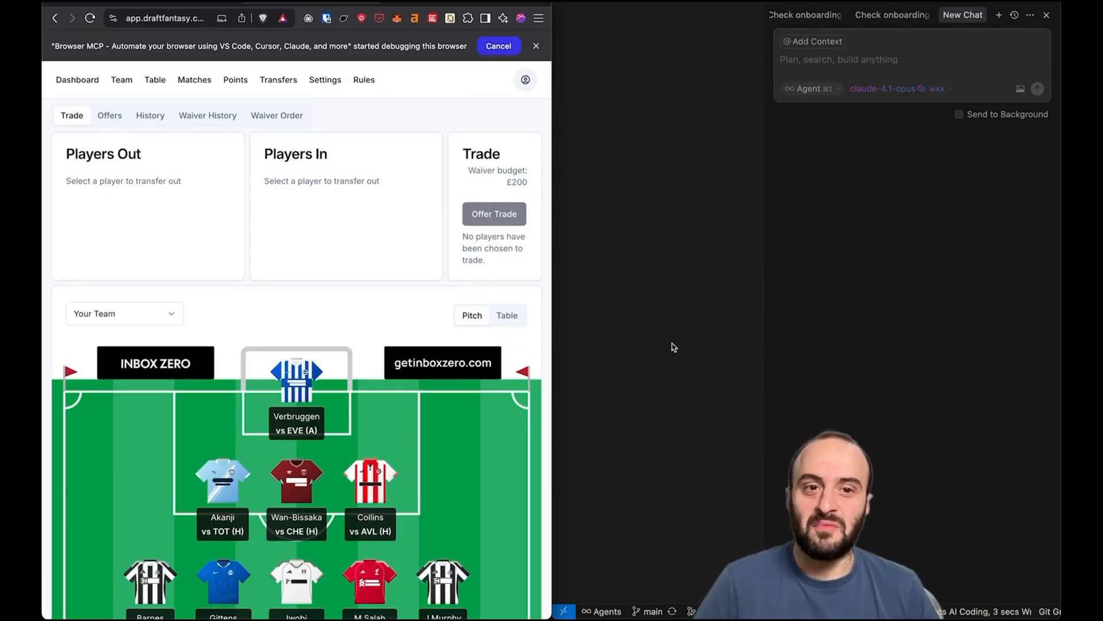
mouse_move(592, 291)
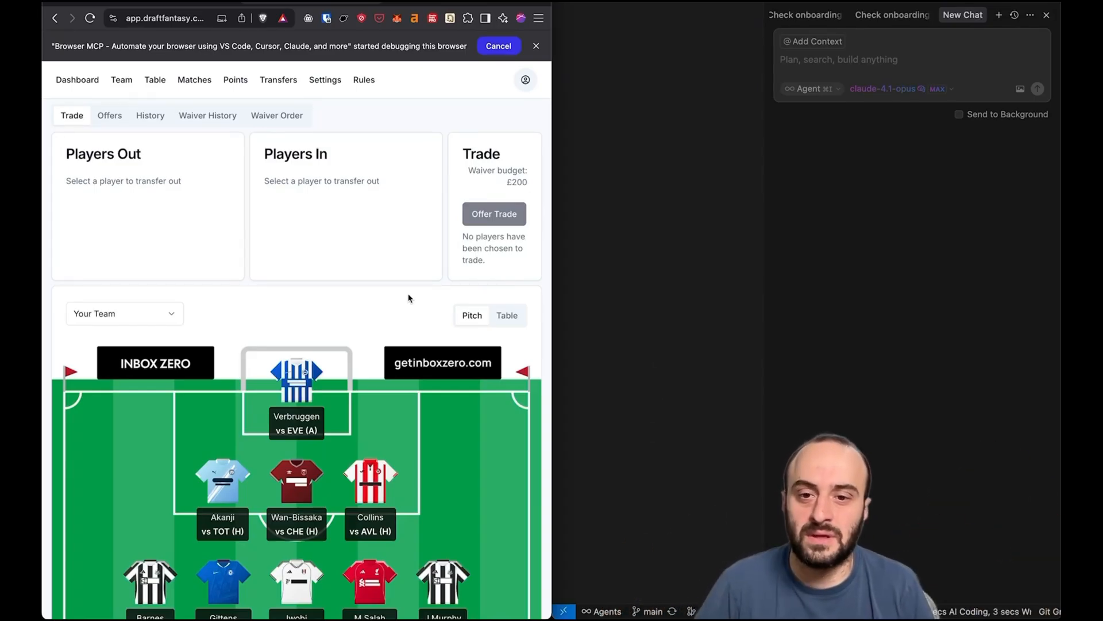
mouse_move(493, 338)
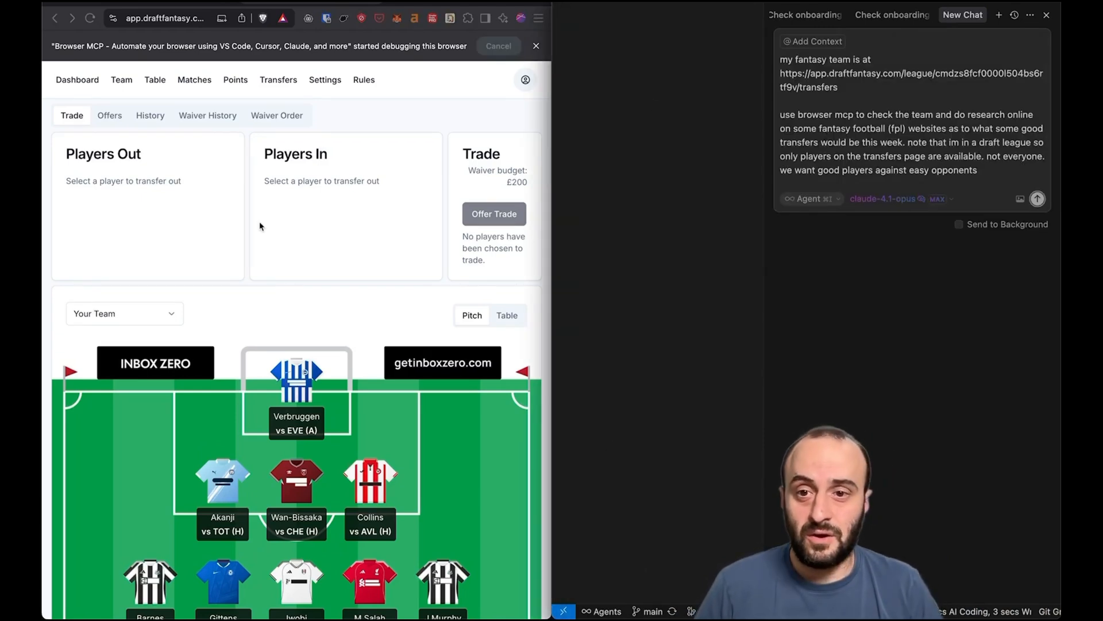
Step: Edit the fantasy transfer research request and show the squad as a table
scroll(down, 3)
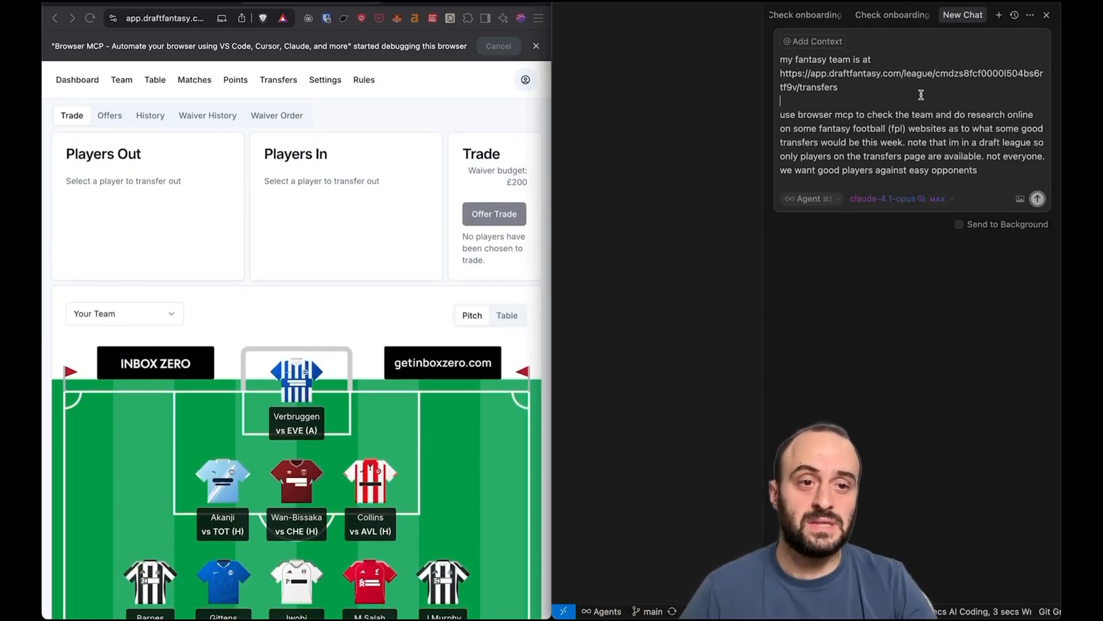
click(1037, 199)
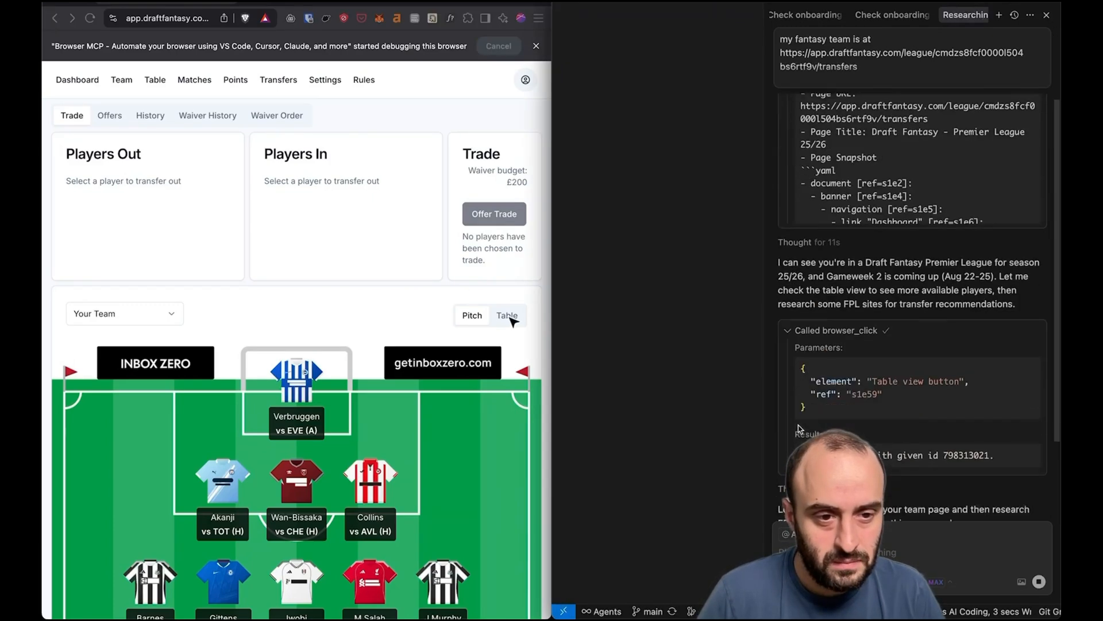
click(505, 315)
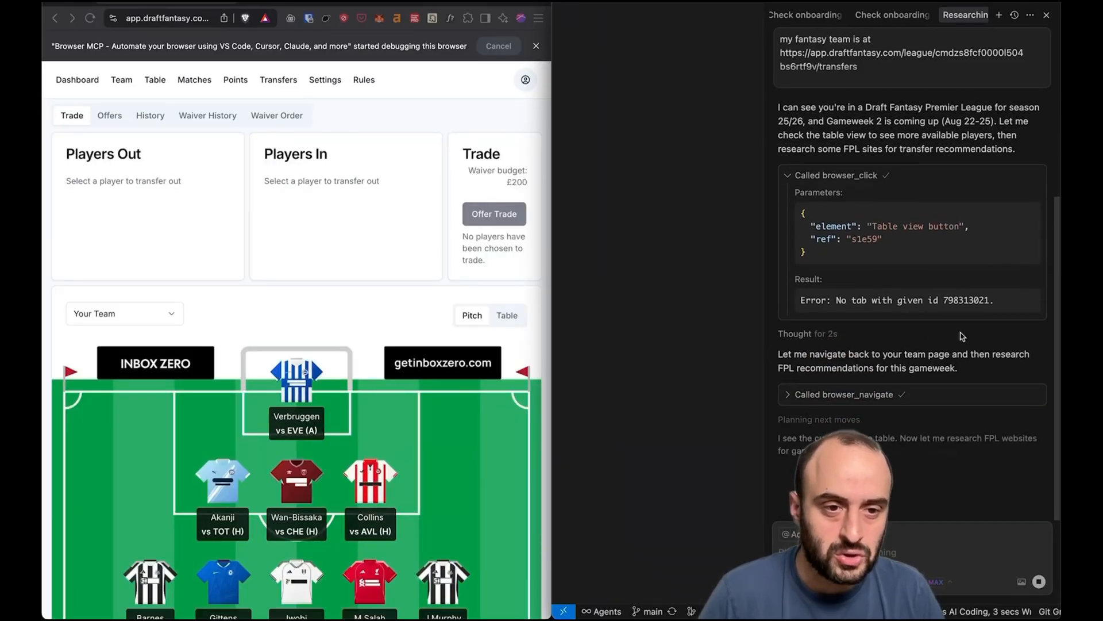
Step: Follow the agent's web searches for Gameweek 2 FPL picks and fixture difficulty rankings
scroll(down, 3)
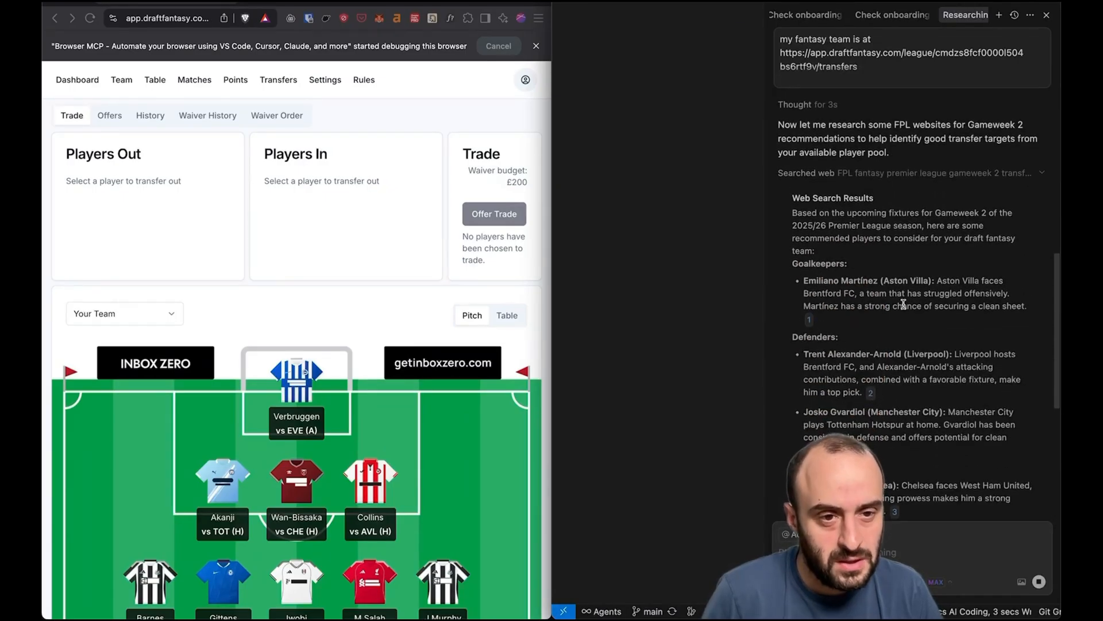
scroll(down, 3)
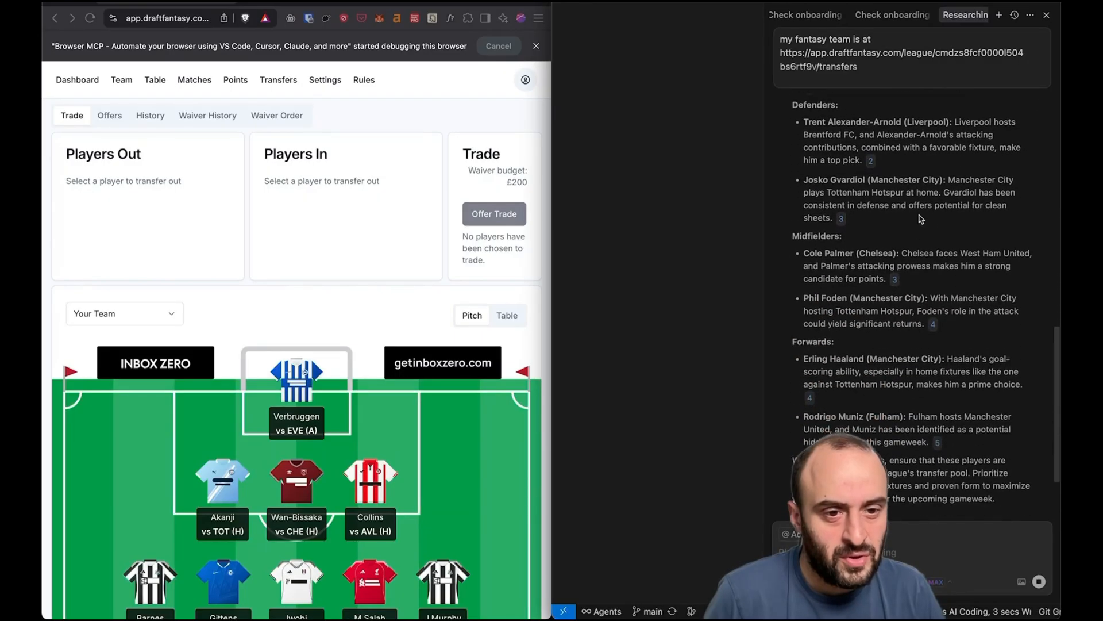
scroll(down, 3)
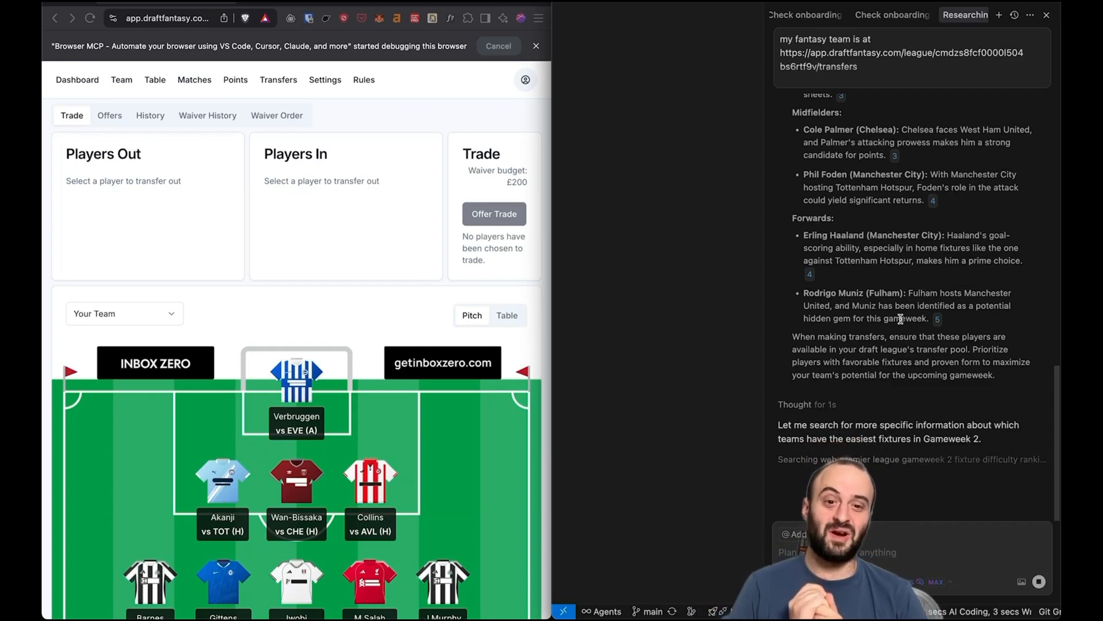
scroll(down, 3)
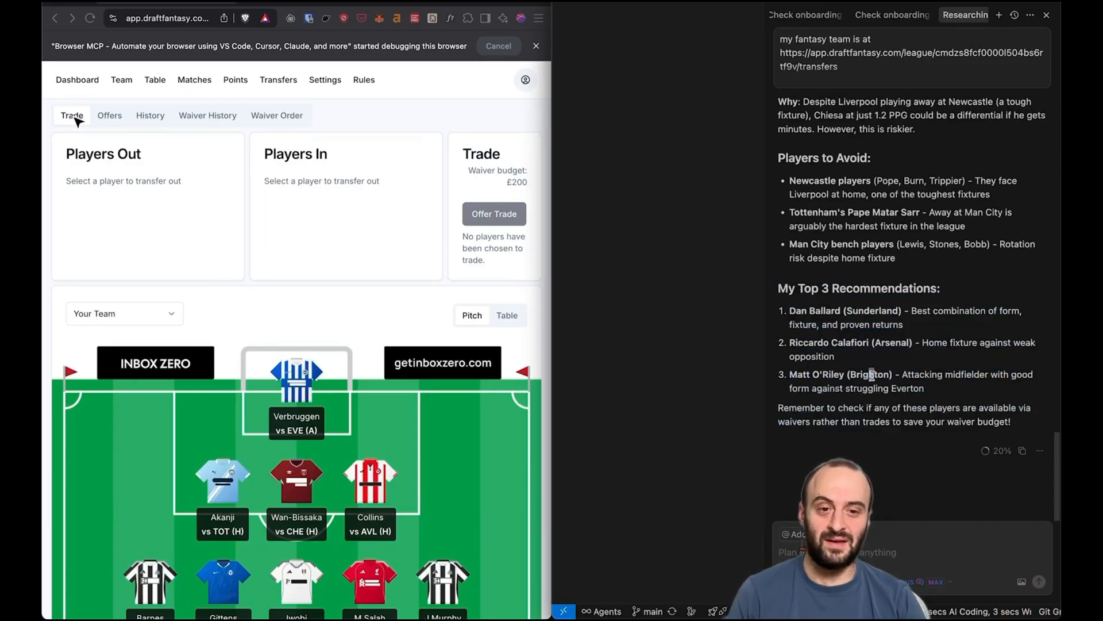
Step: Highlight text in the agent's 'My Top 3 Recommendations' answer: Ballard, Calafiori, O'Riley
drag(789, 311, 903, 324)
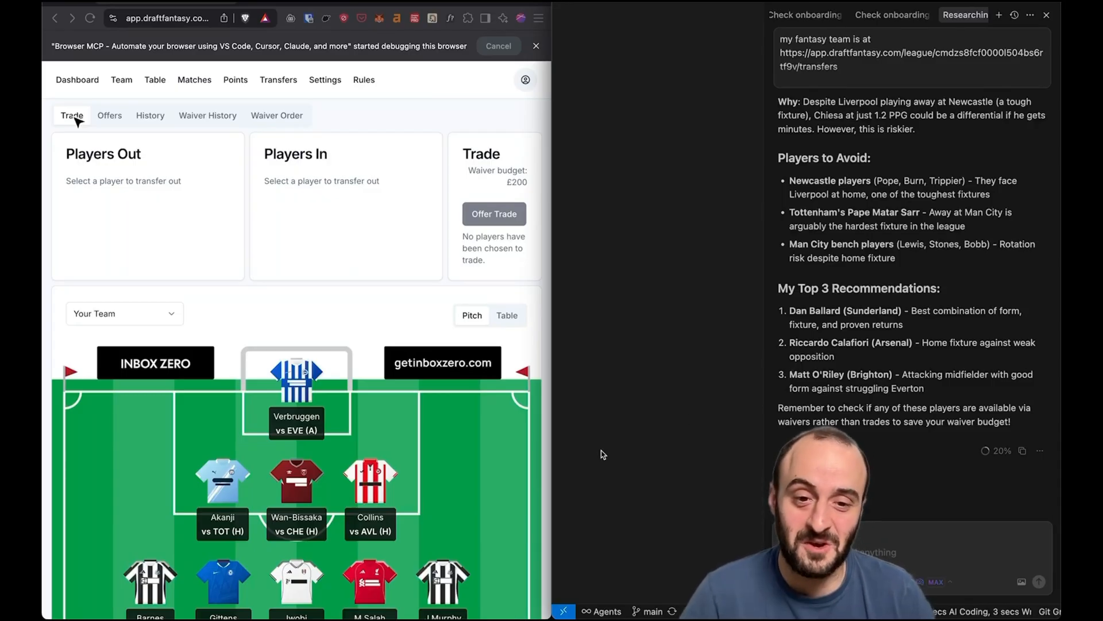
drag(791, 310, 834, 357)
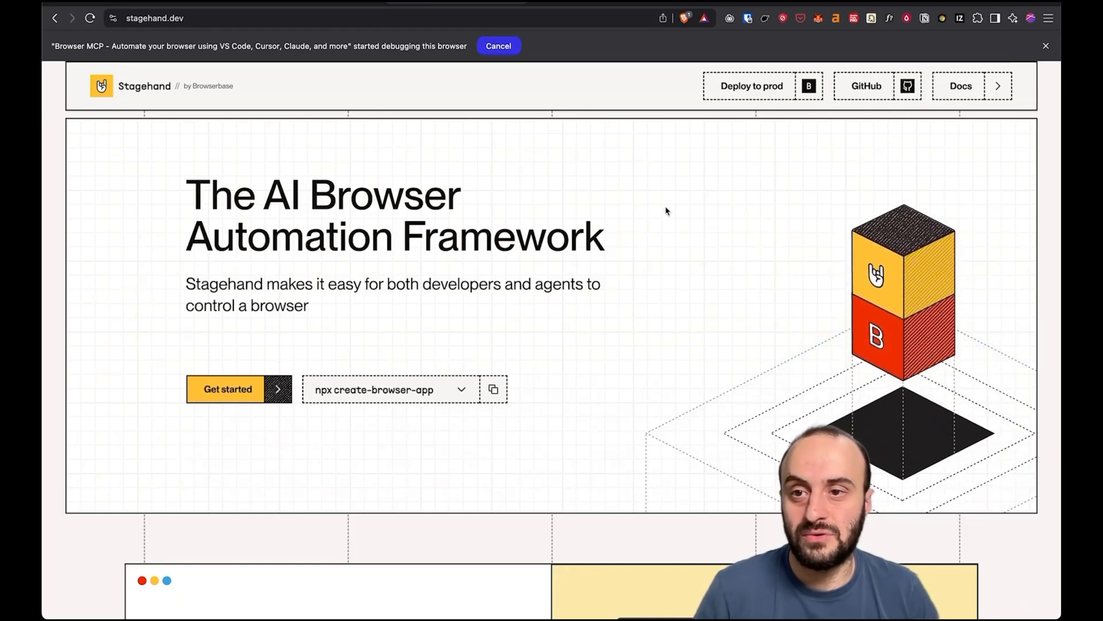
Step: Scroll the Stagehand homepage to the code demo and enter 'browserstore.com' in the page.goto field
scroll(down, 3)
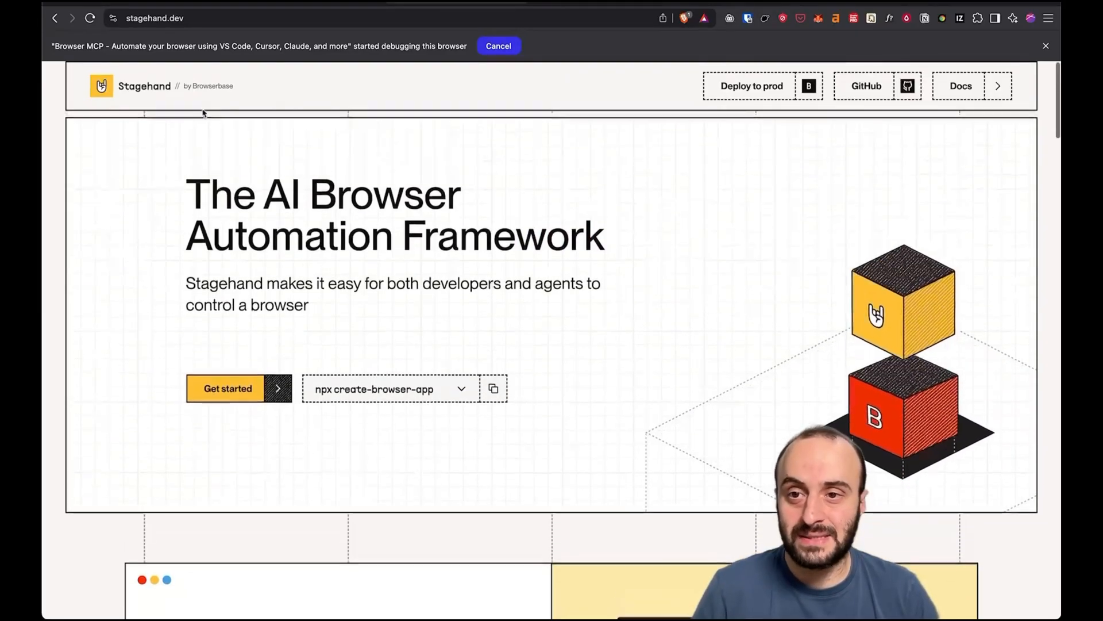
scroll(down, 3)
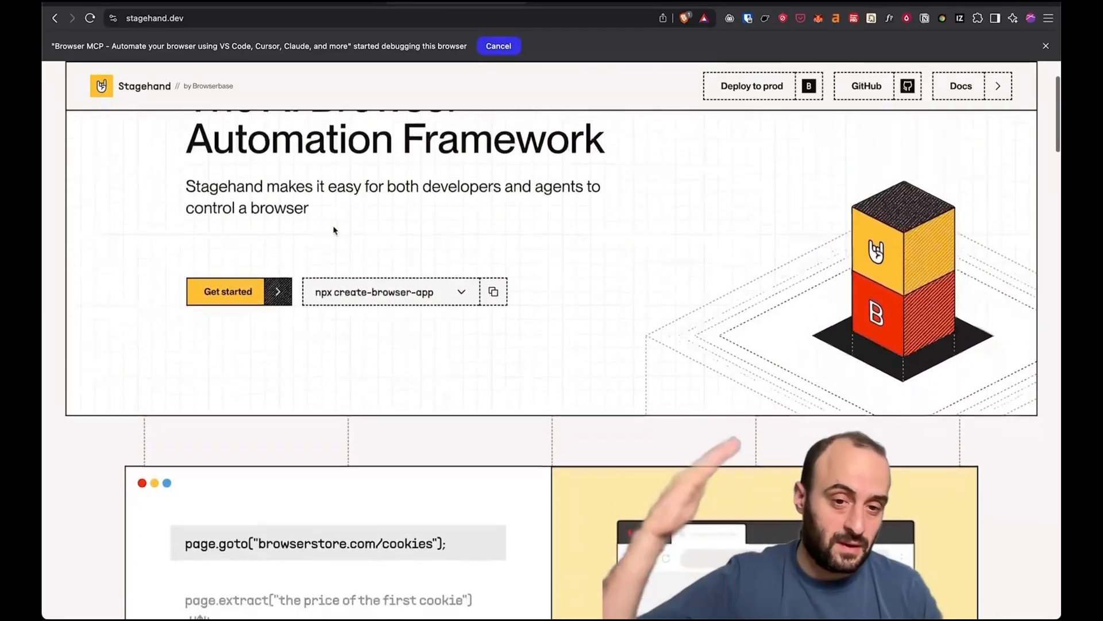
scroll(down, 3)
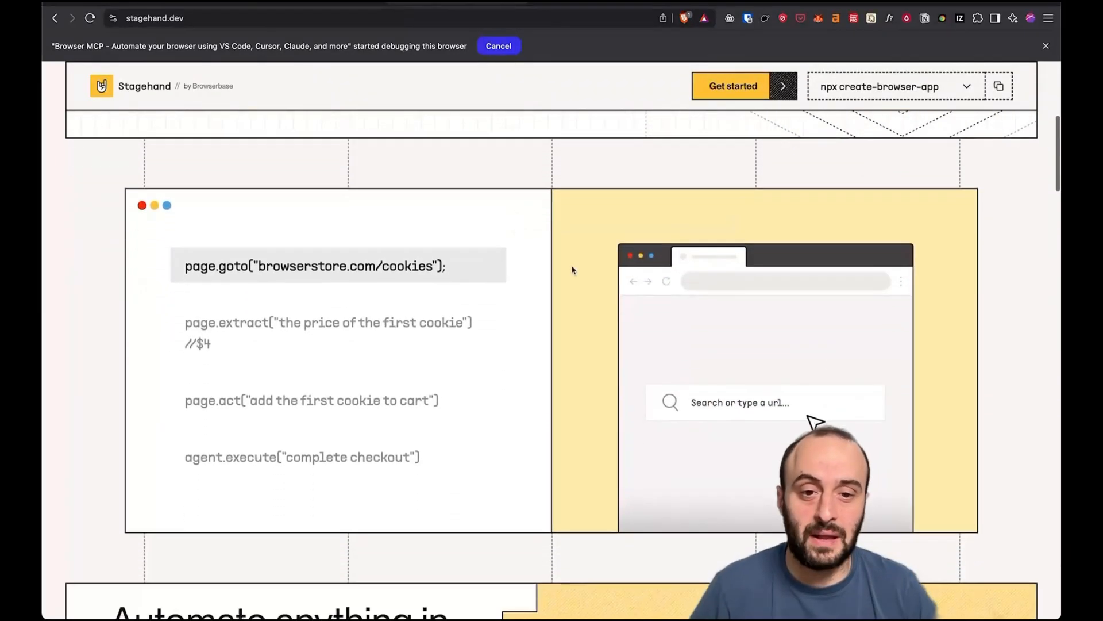
text(browserstore.com)
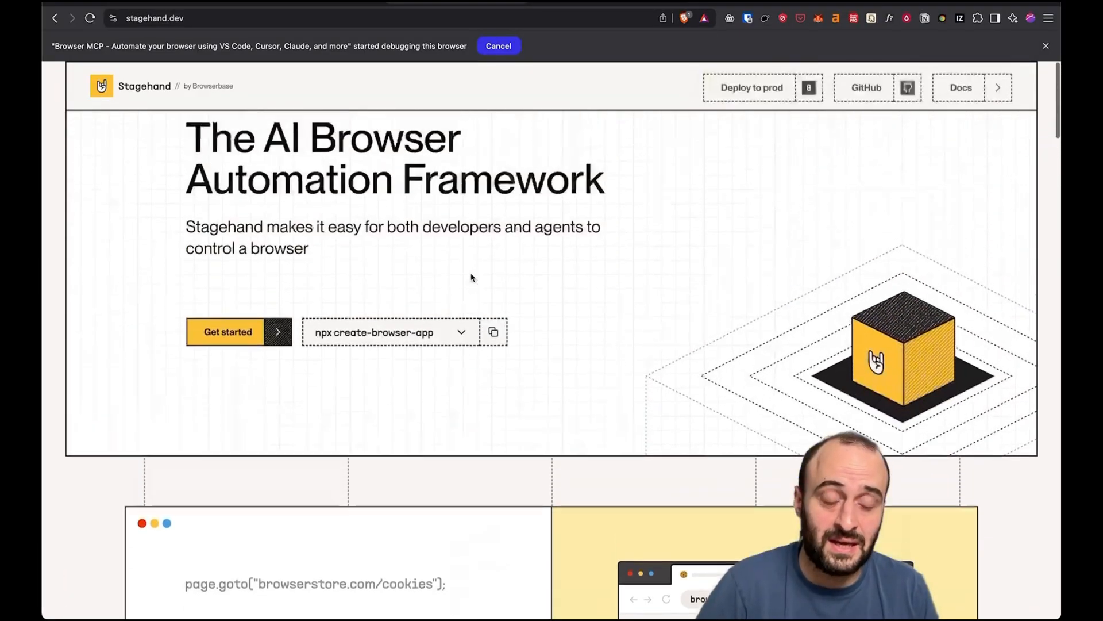
Step: Continue through the extract/act demo and enter 'browserstore.co' in the demo's URL field
scroll(down, 3)
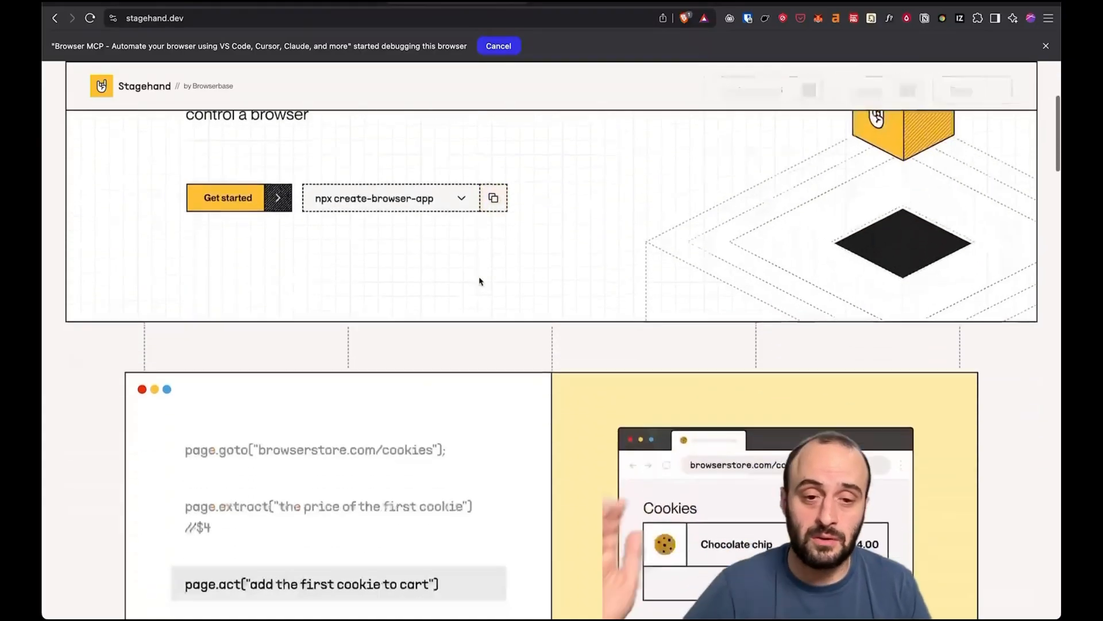
scroll(down, 3)
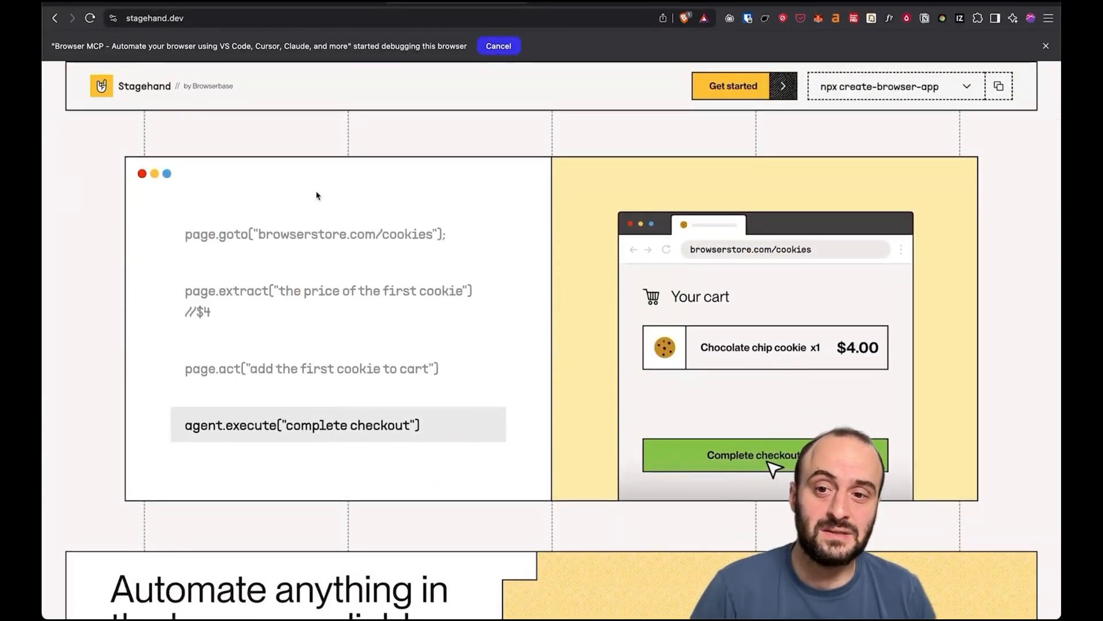
click(750, 455)
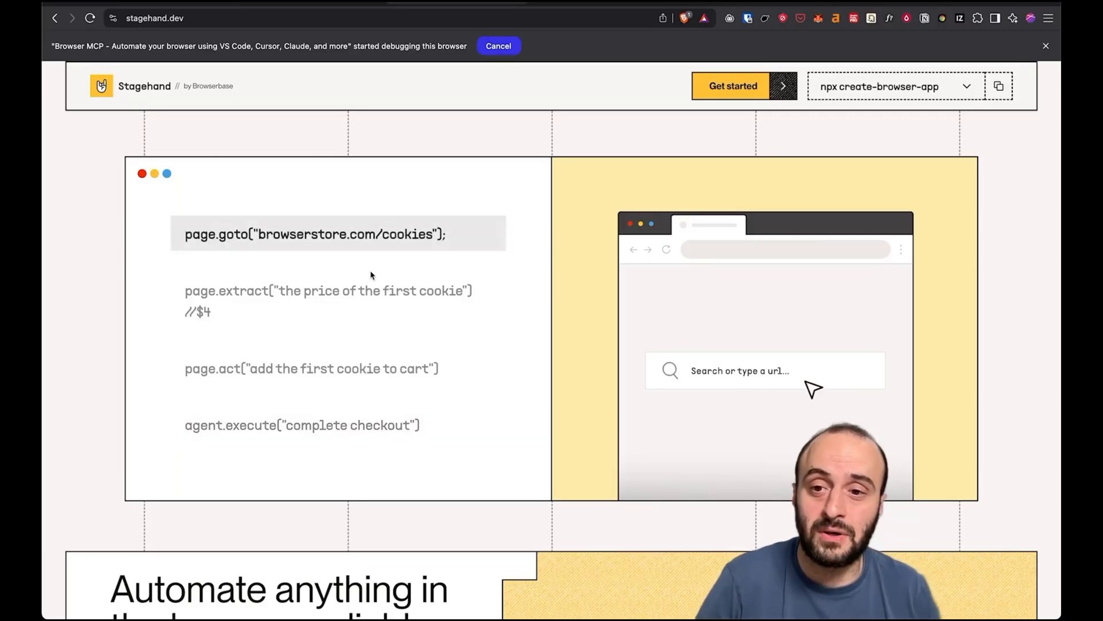
text(browserstore.com/cookies)
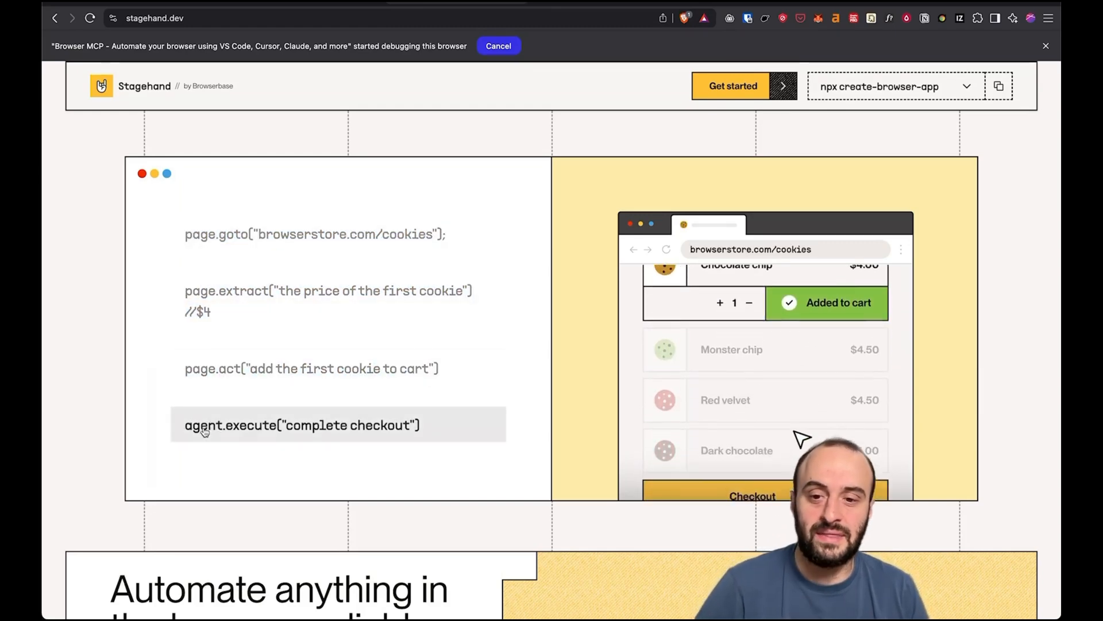
scroll(down, 3)
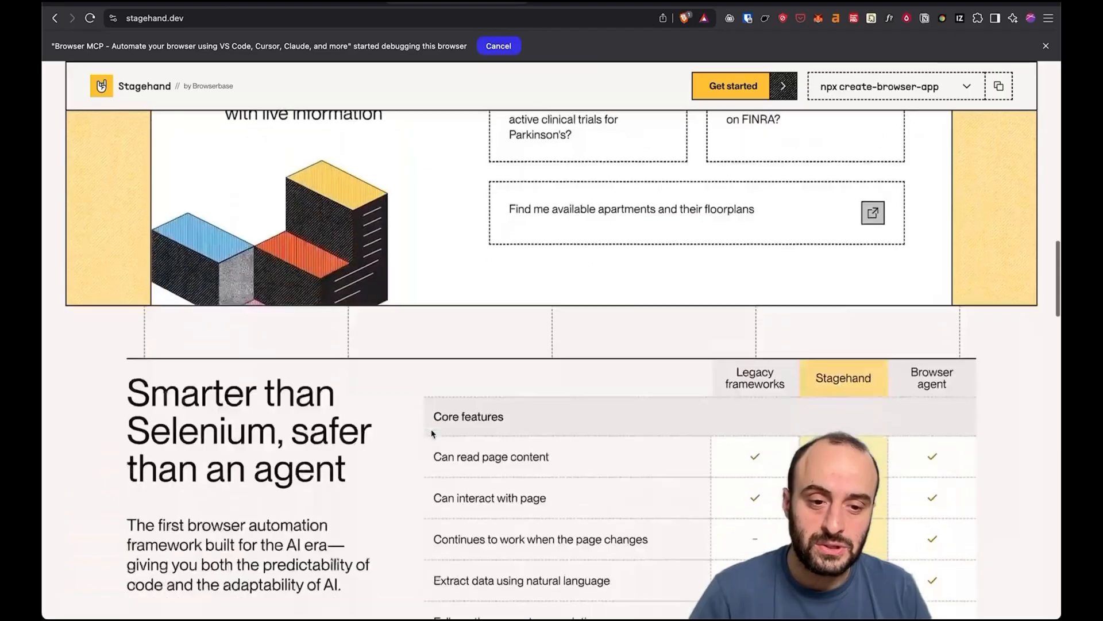
scroll(down, 3)
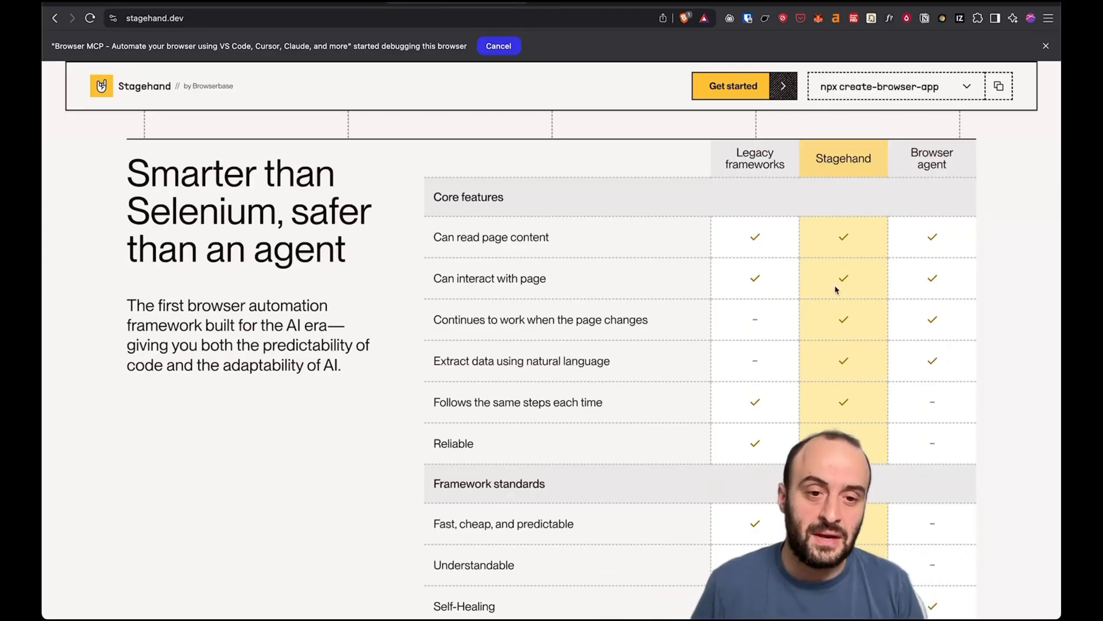
scroll(up, 3)
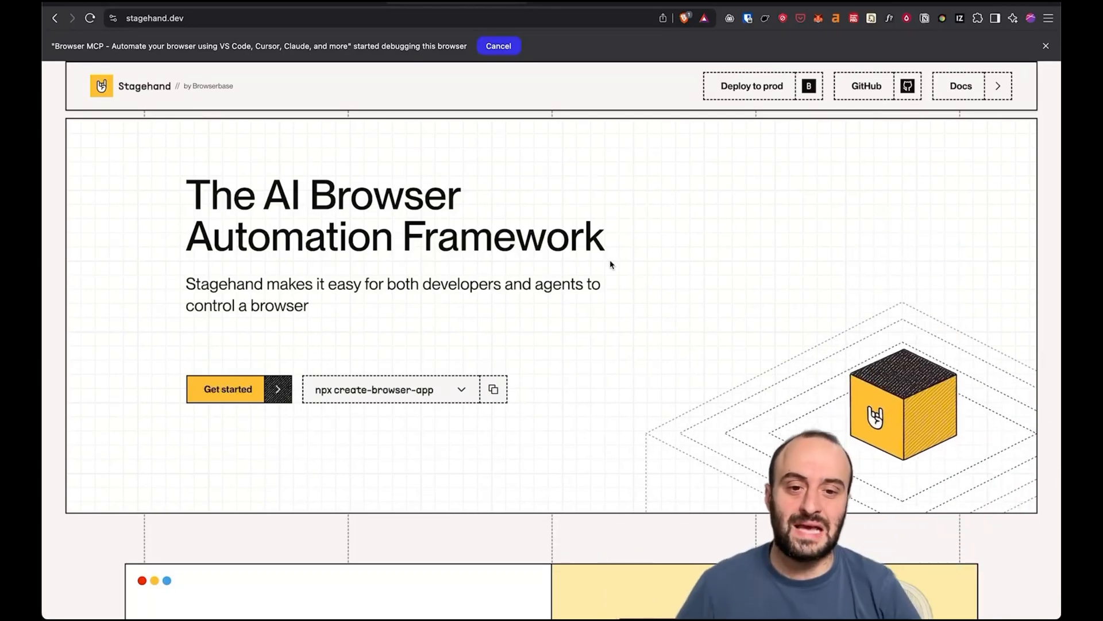
scroll(down, 3)
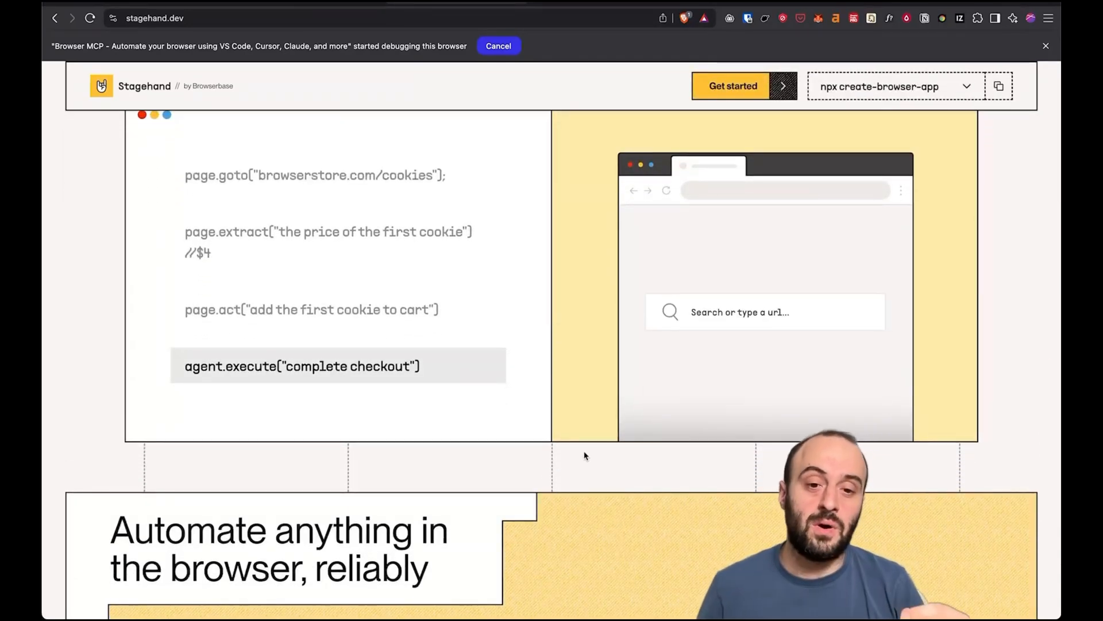
text(browserstore.com/cookies)
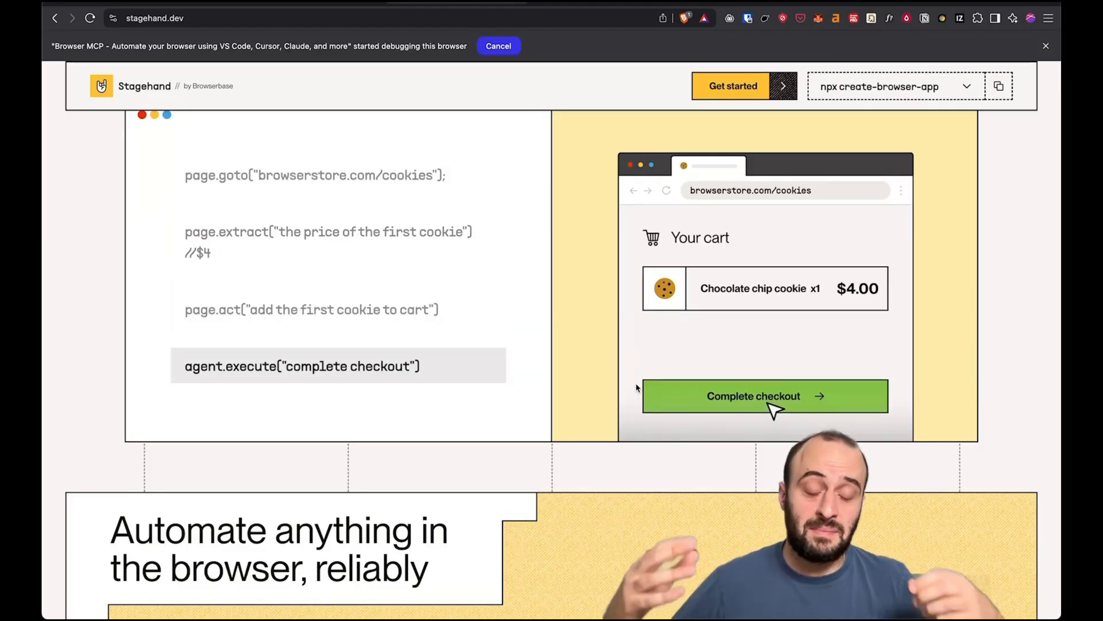
click(765, 395)
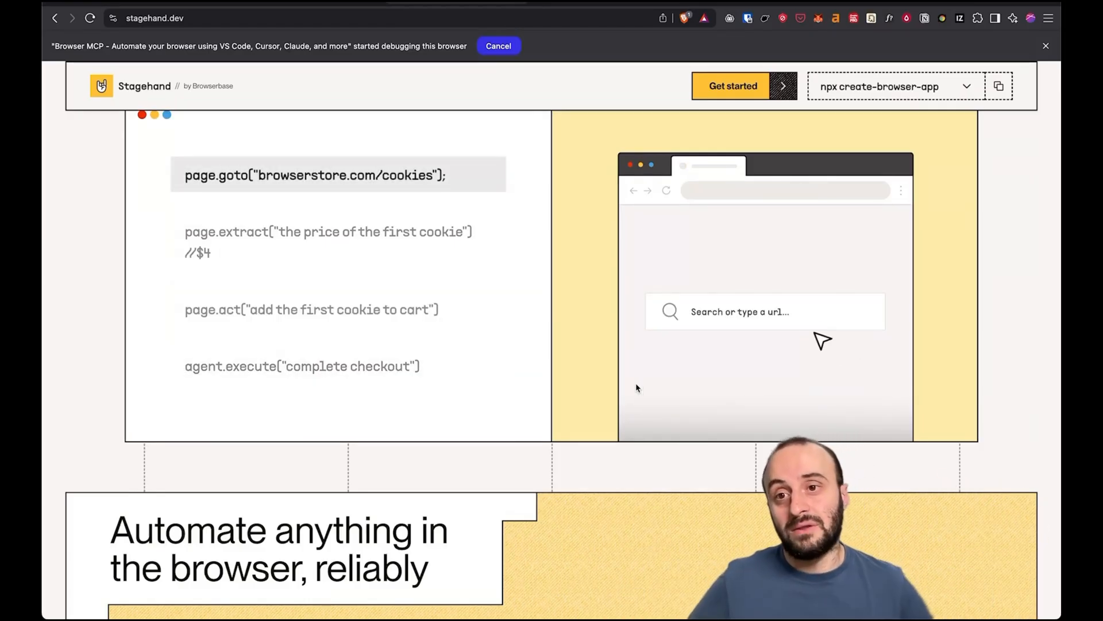
text(browserstore.com/cookies)
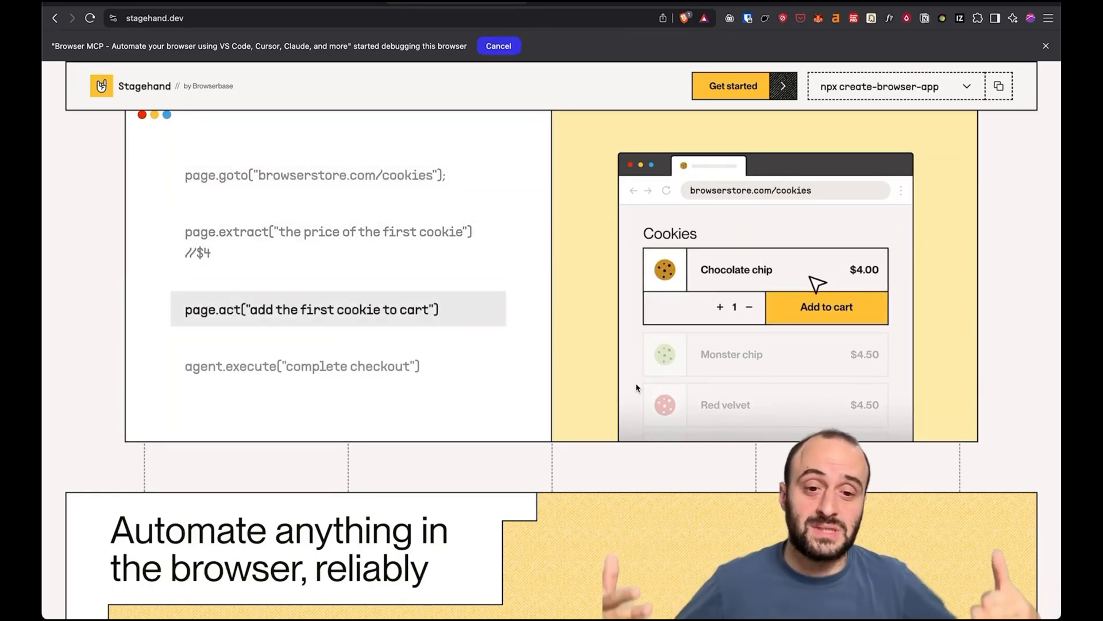
scroll(down, 3)
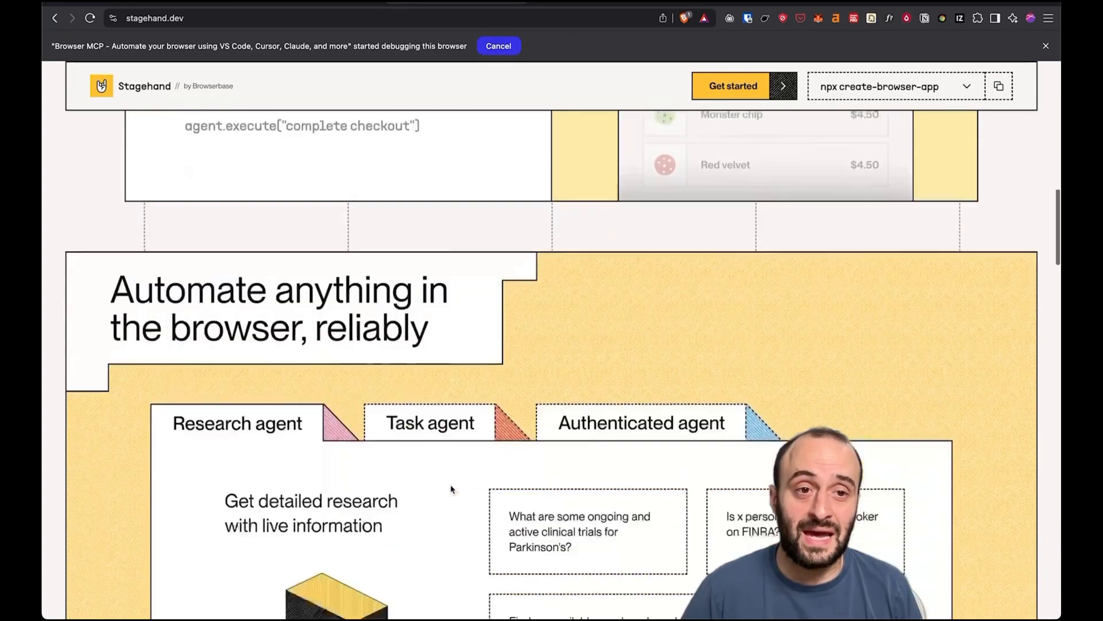
scroll(down, 3)
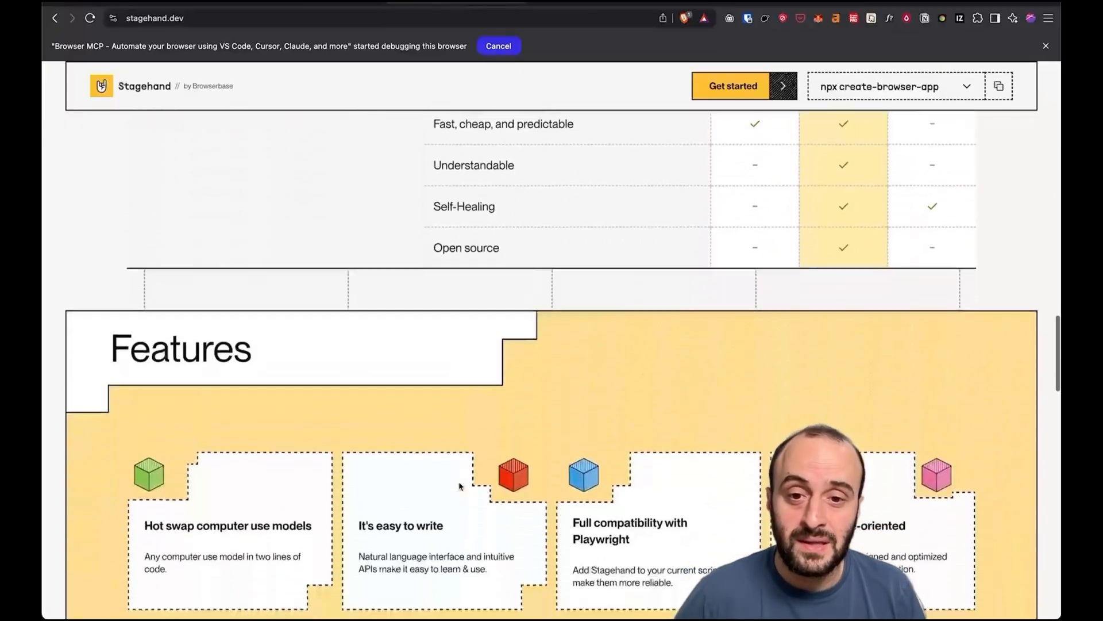
scroll(down, 3)
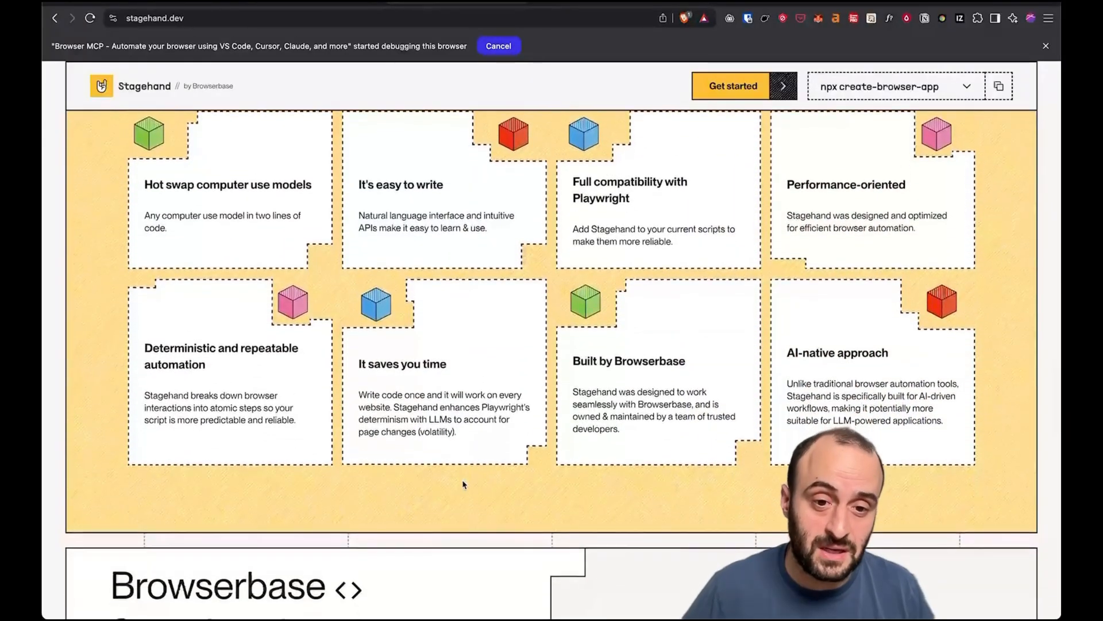
scroll(down, 3)
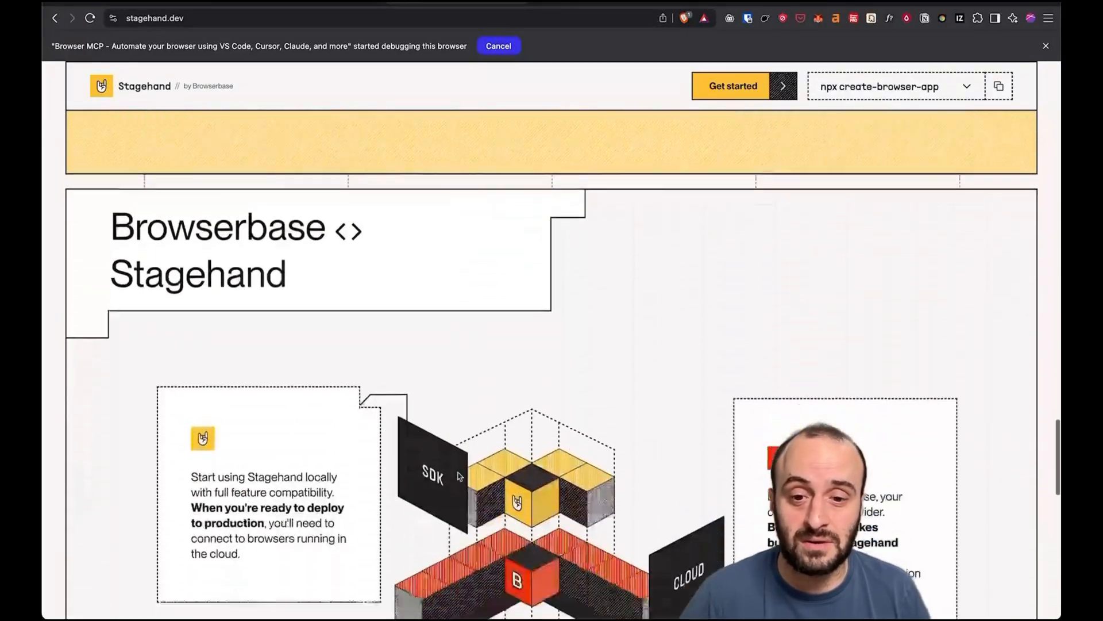